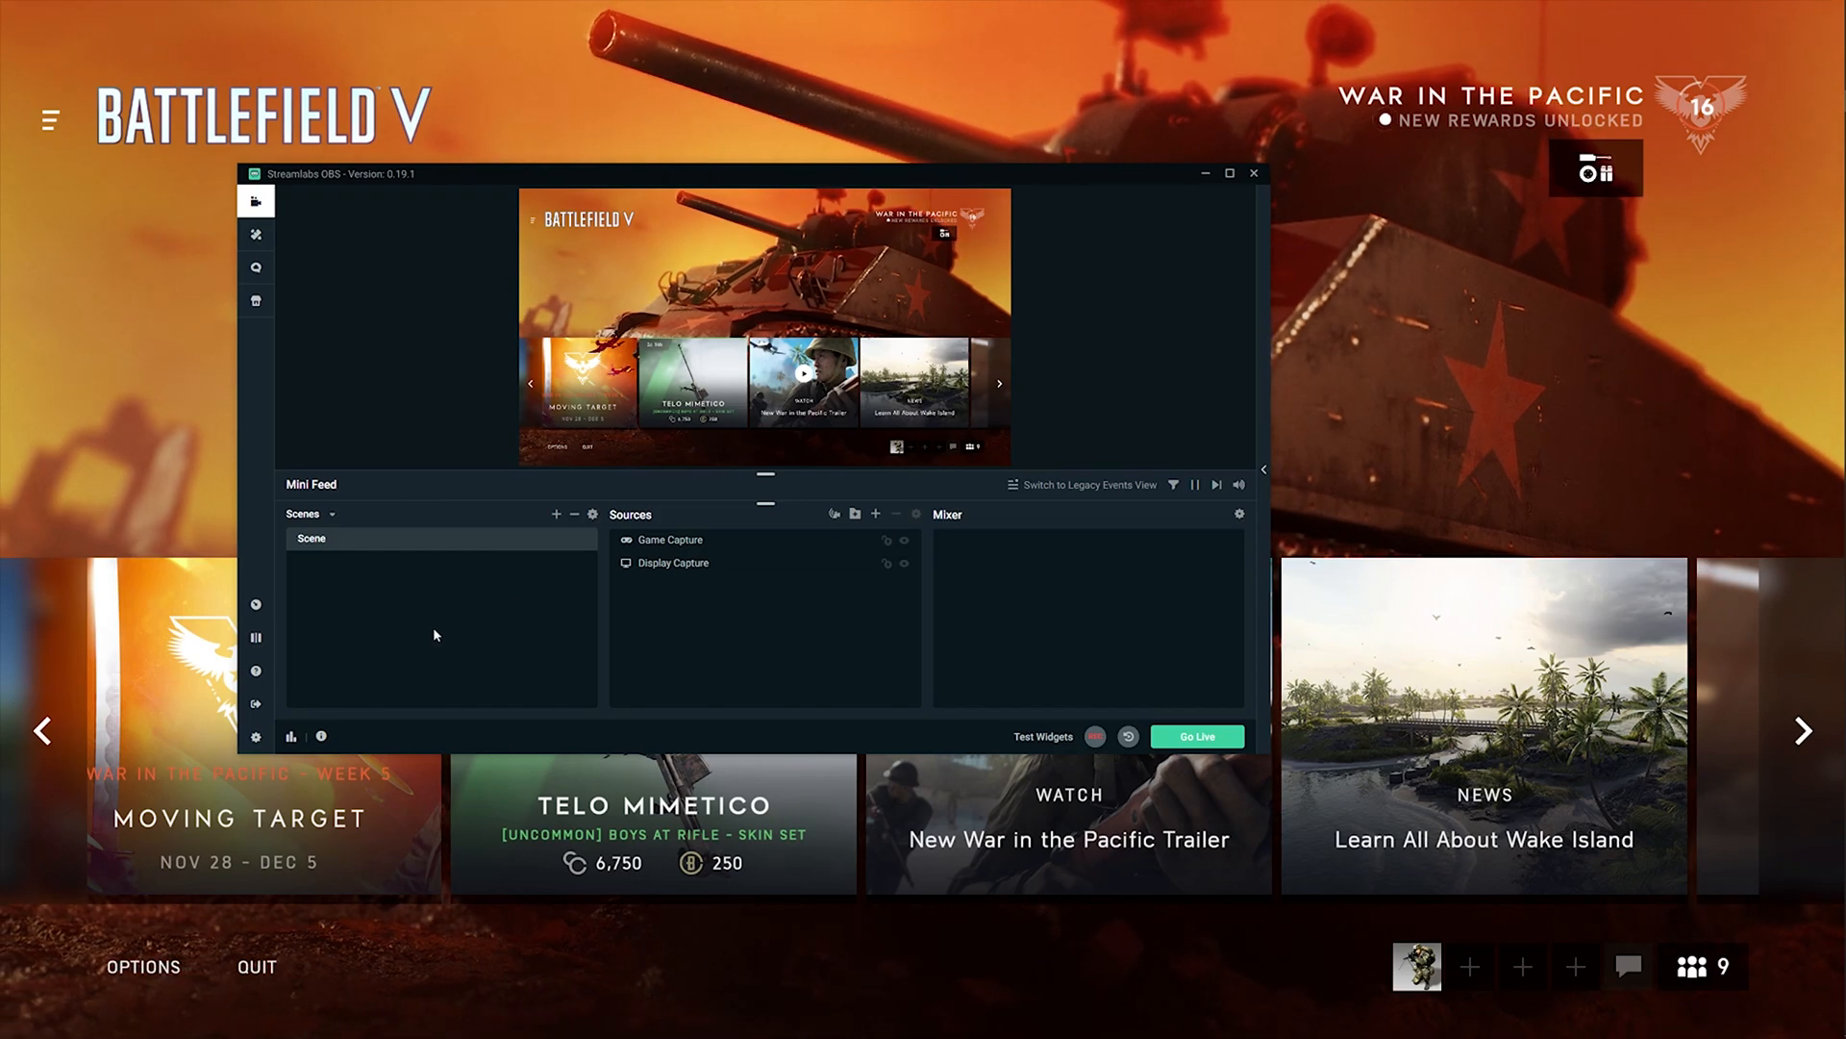
mouse_move(256, 739)
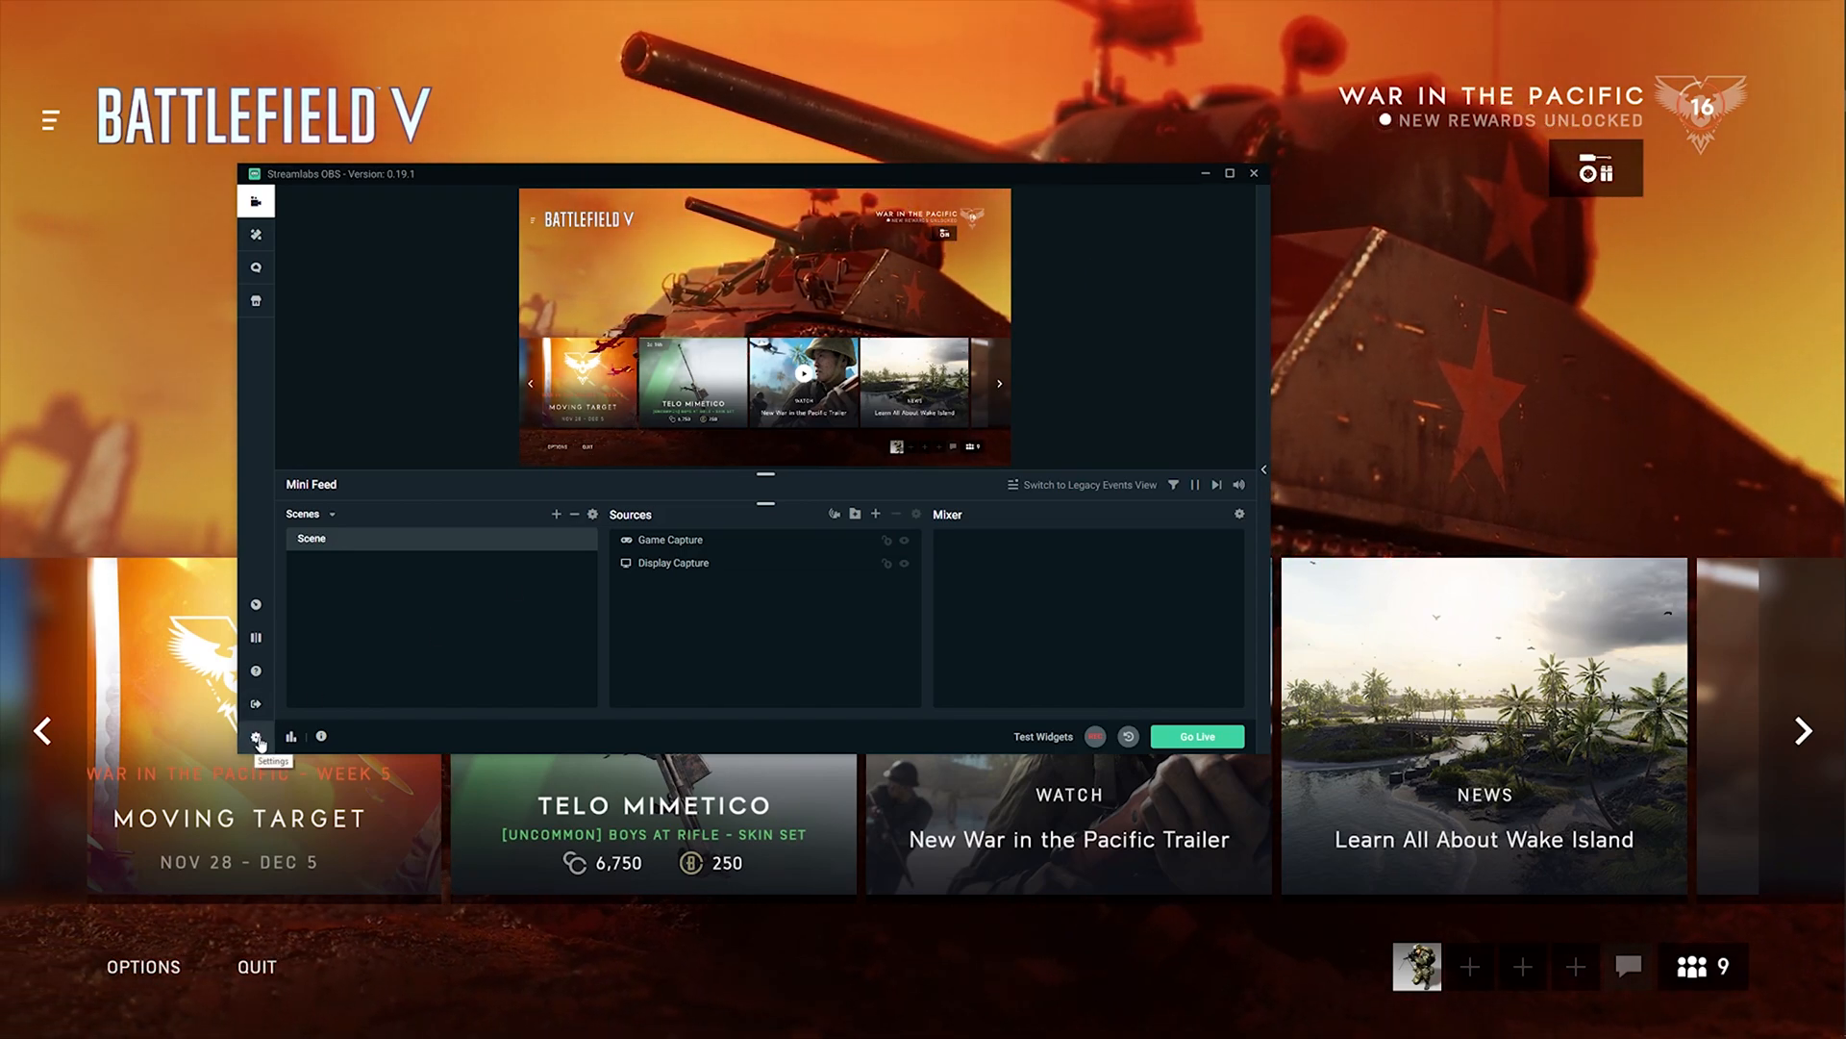
- Go to the Game Overlay page of the Streamlabs OBS settings
click(254, 736)
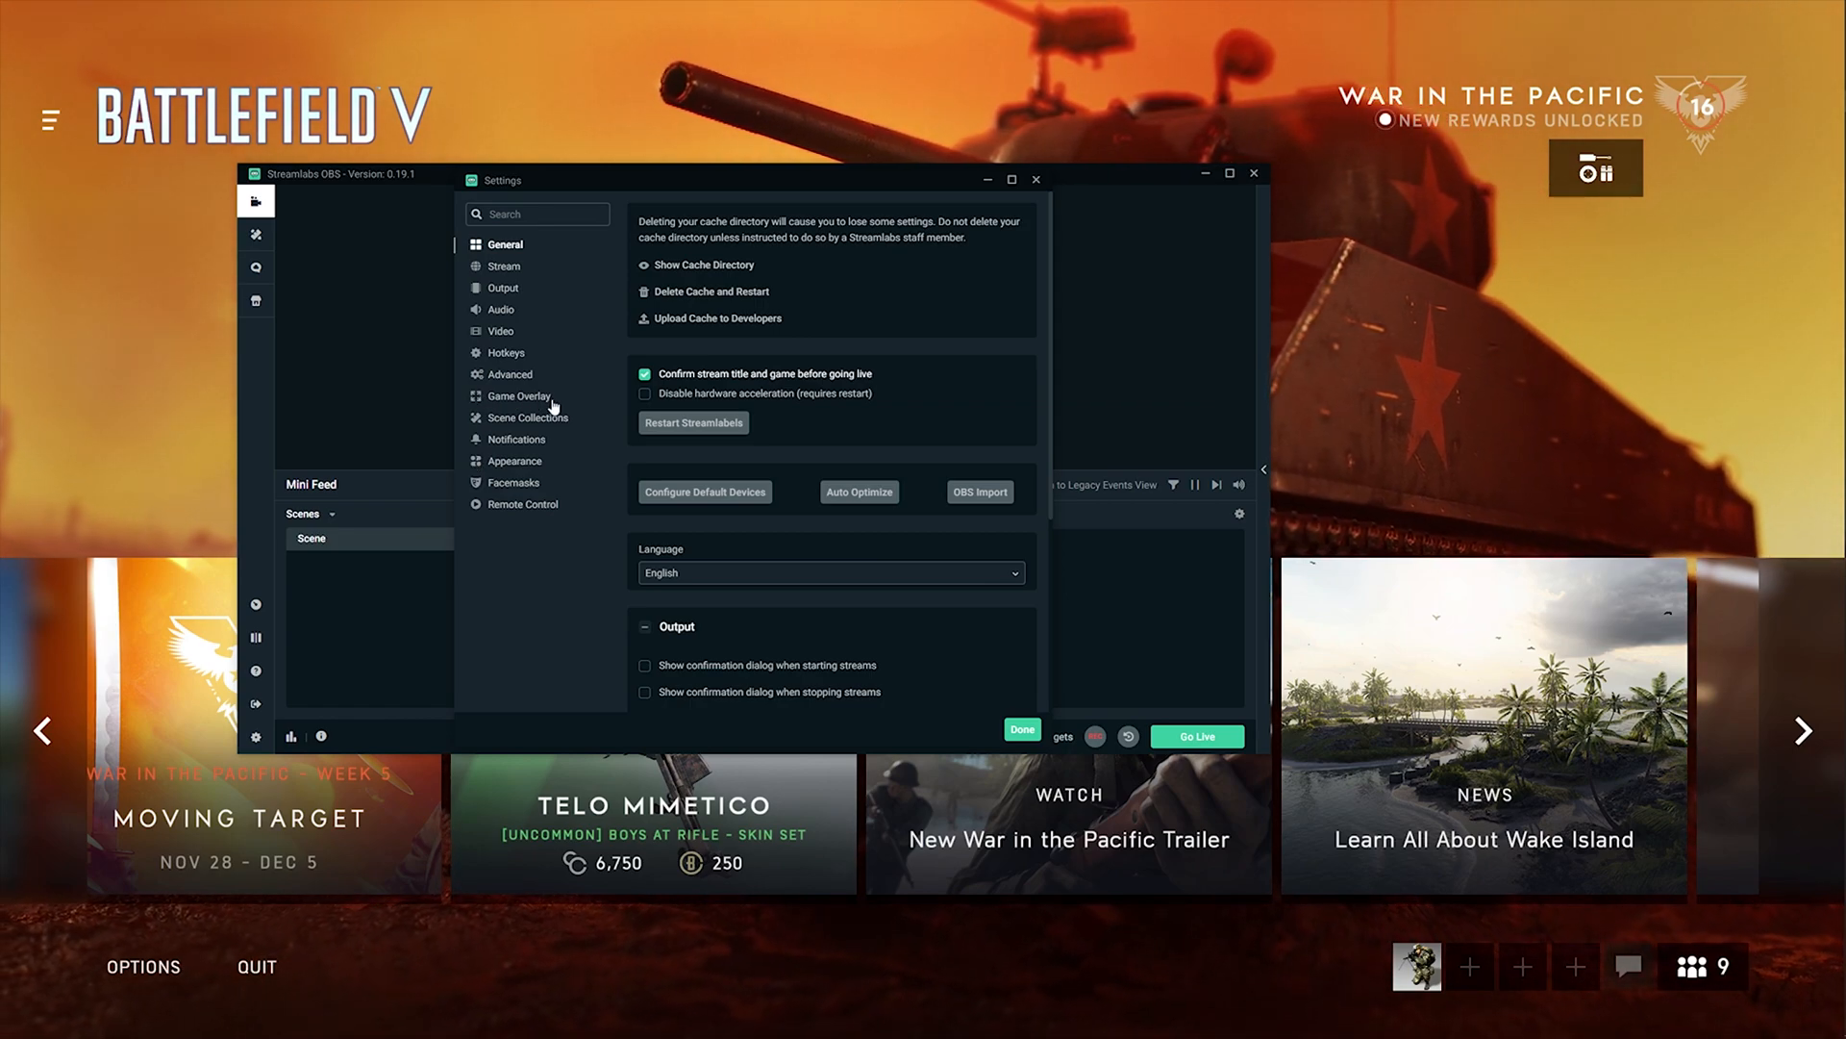
click(517, 396)
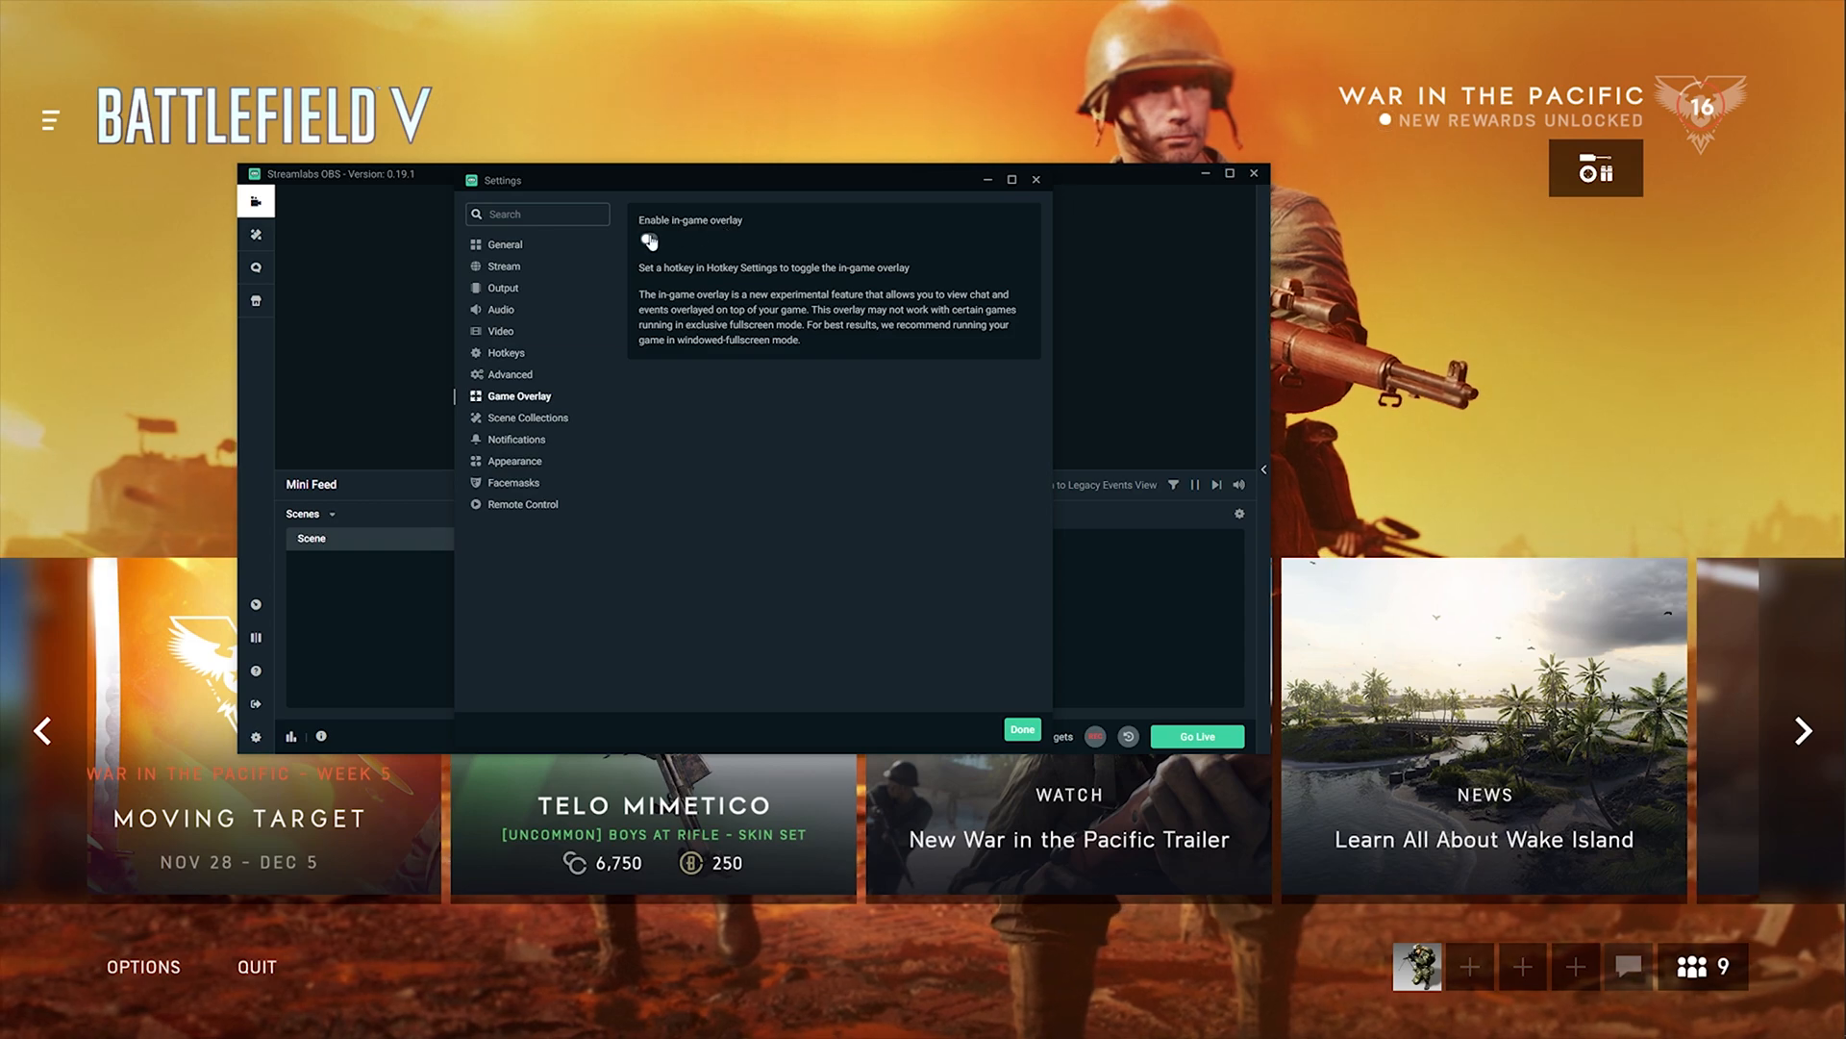
- Enable the in-game overlay with Show Chat and Show Recent Events on, and turn on positioning mode
click(648, 239)
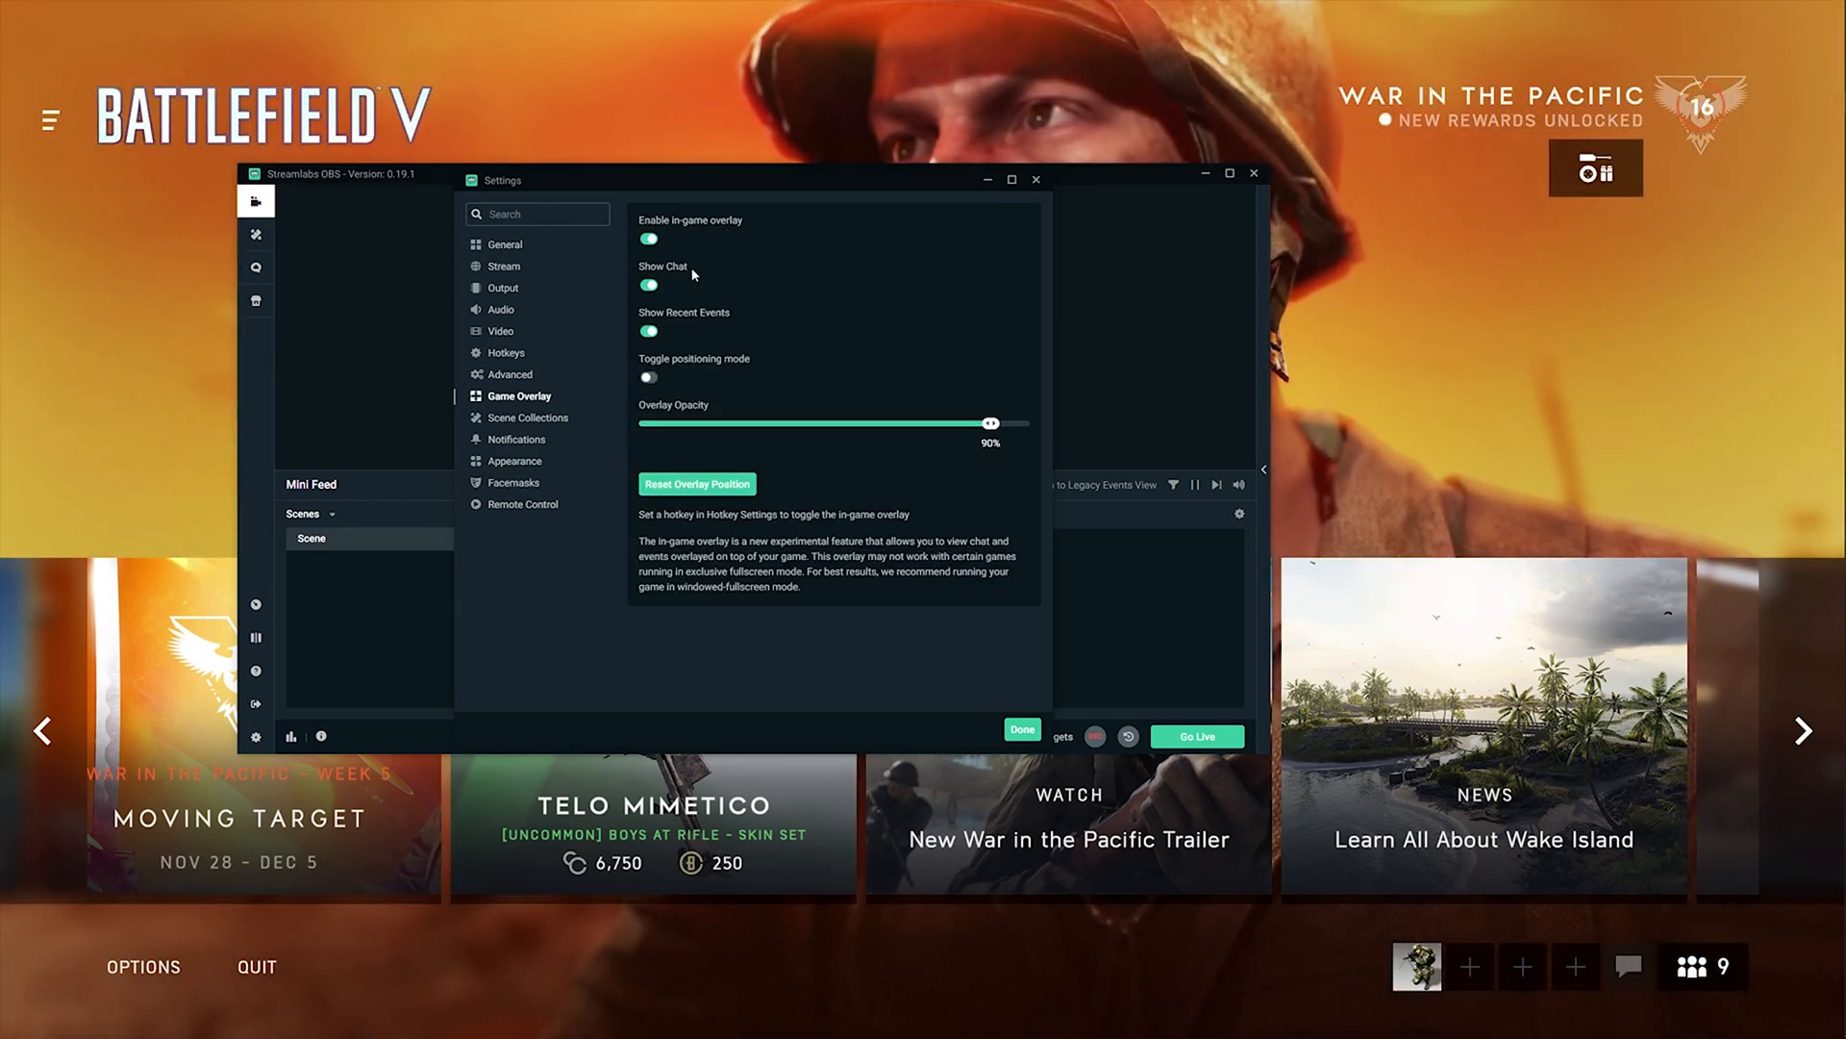
click(648, 284)
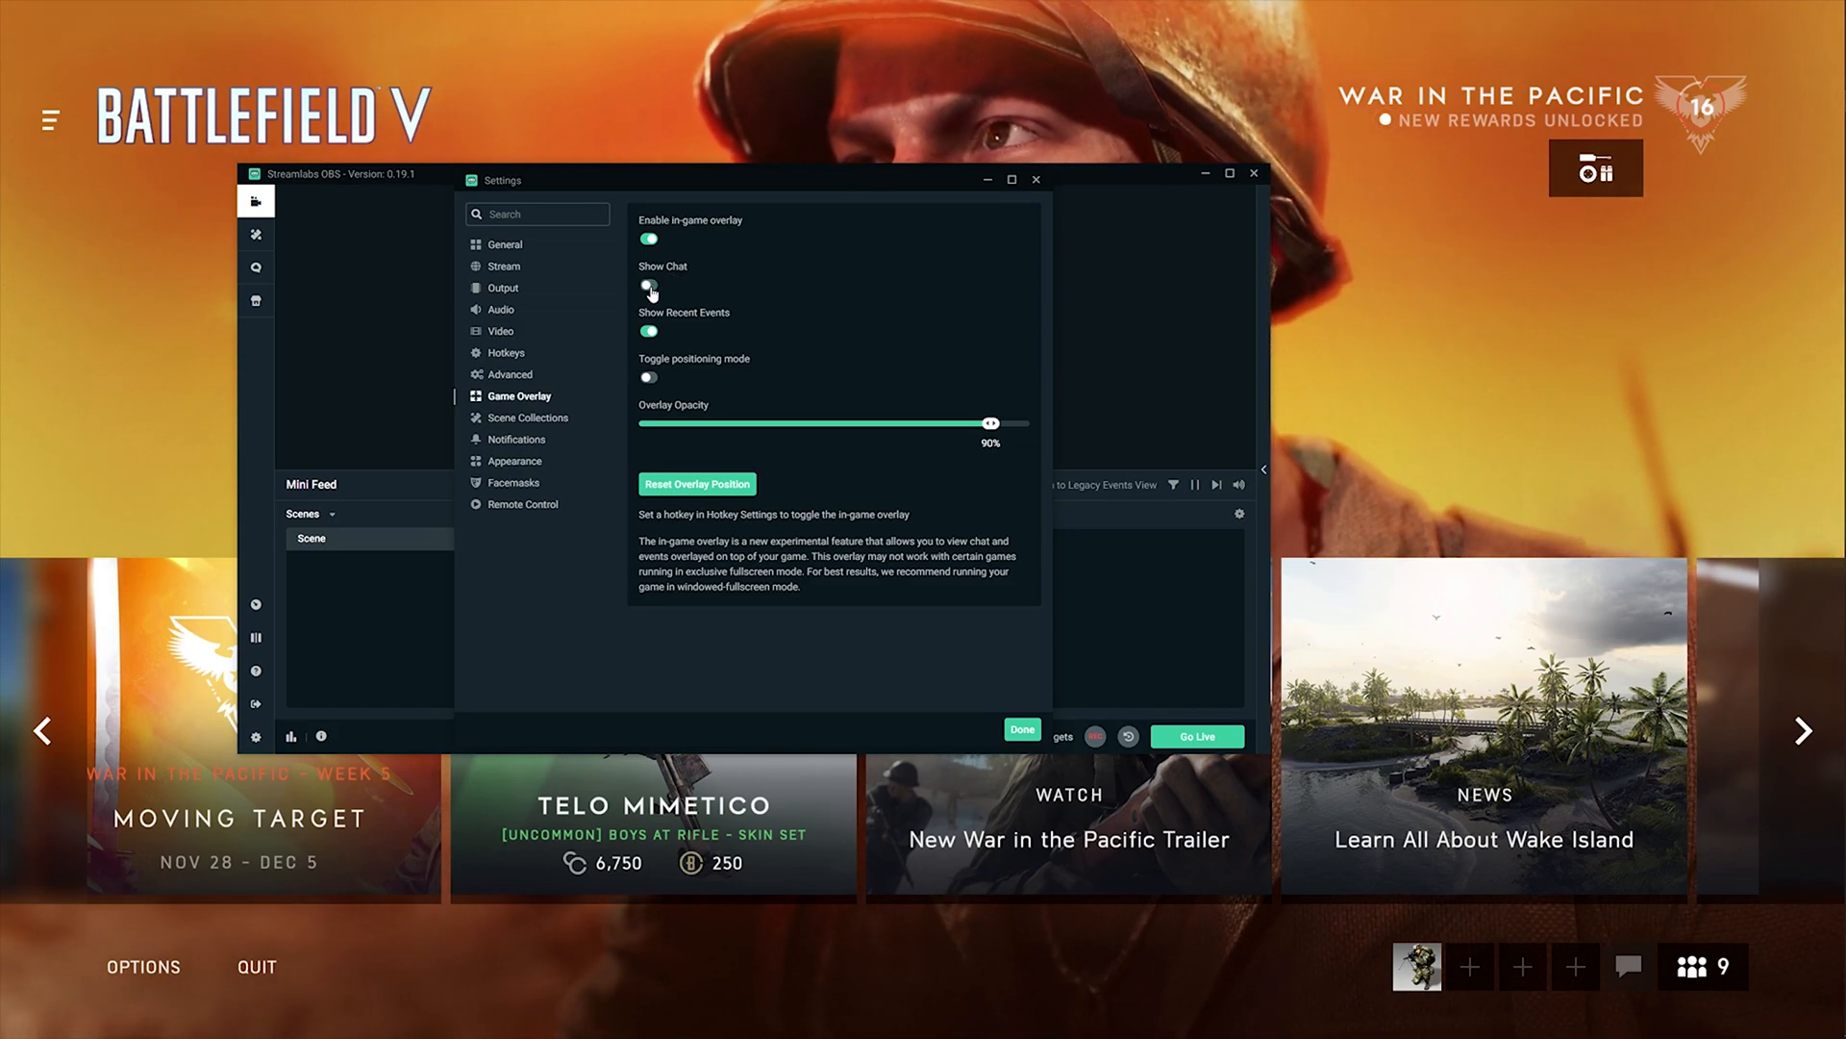
click(648, 285)
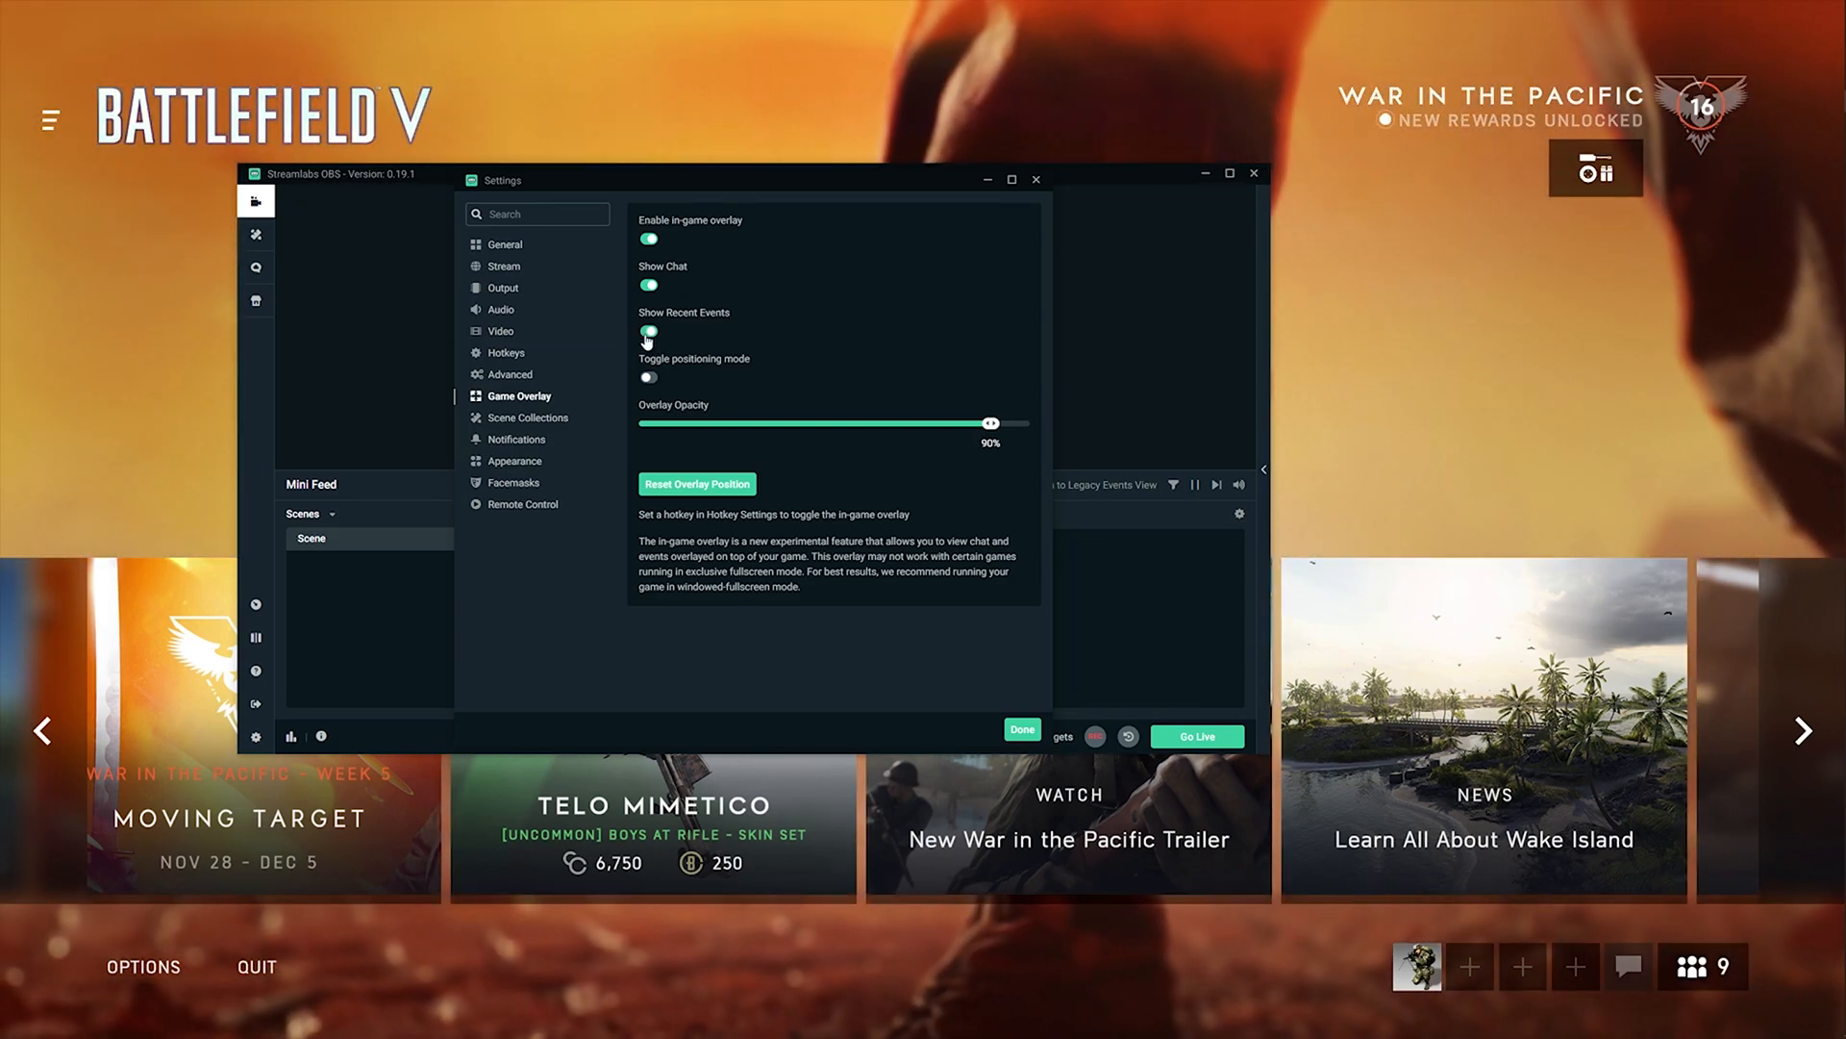
click(648, 333)
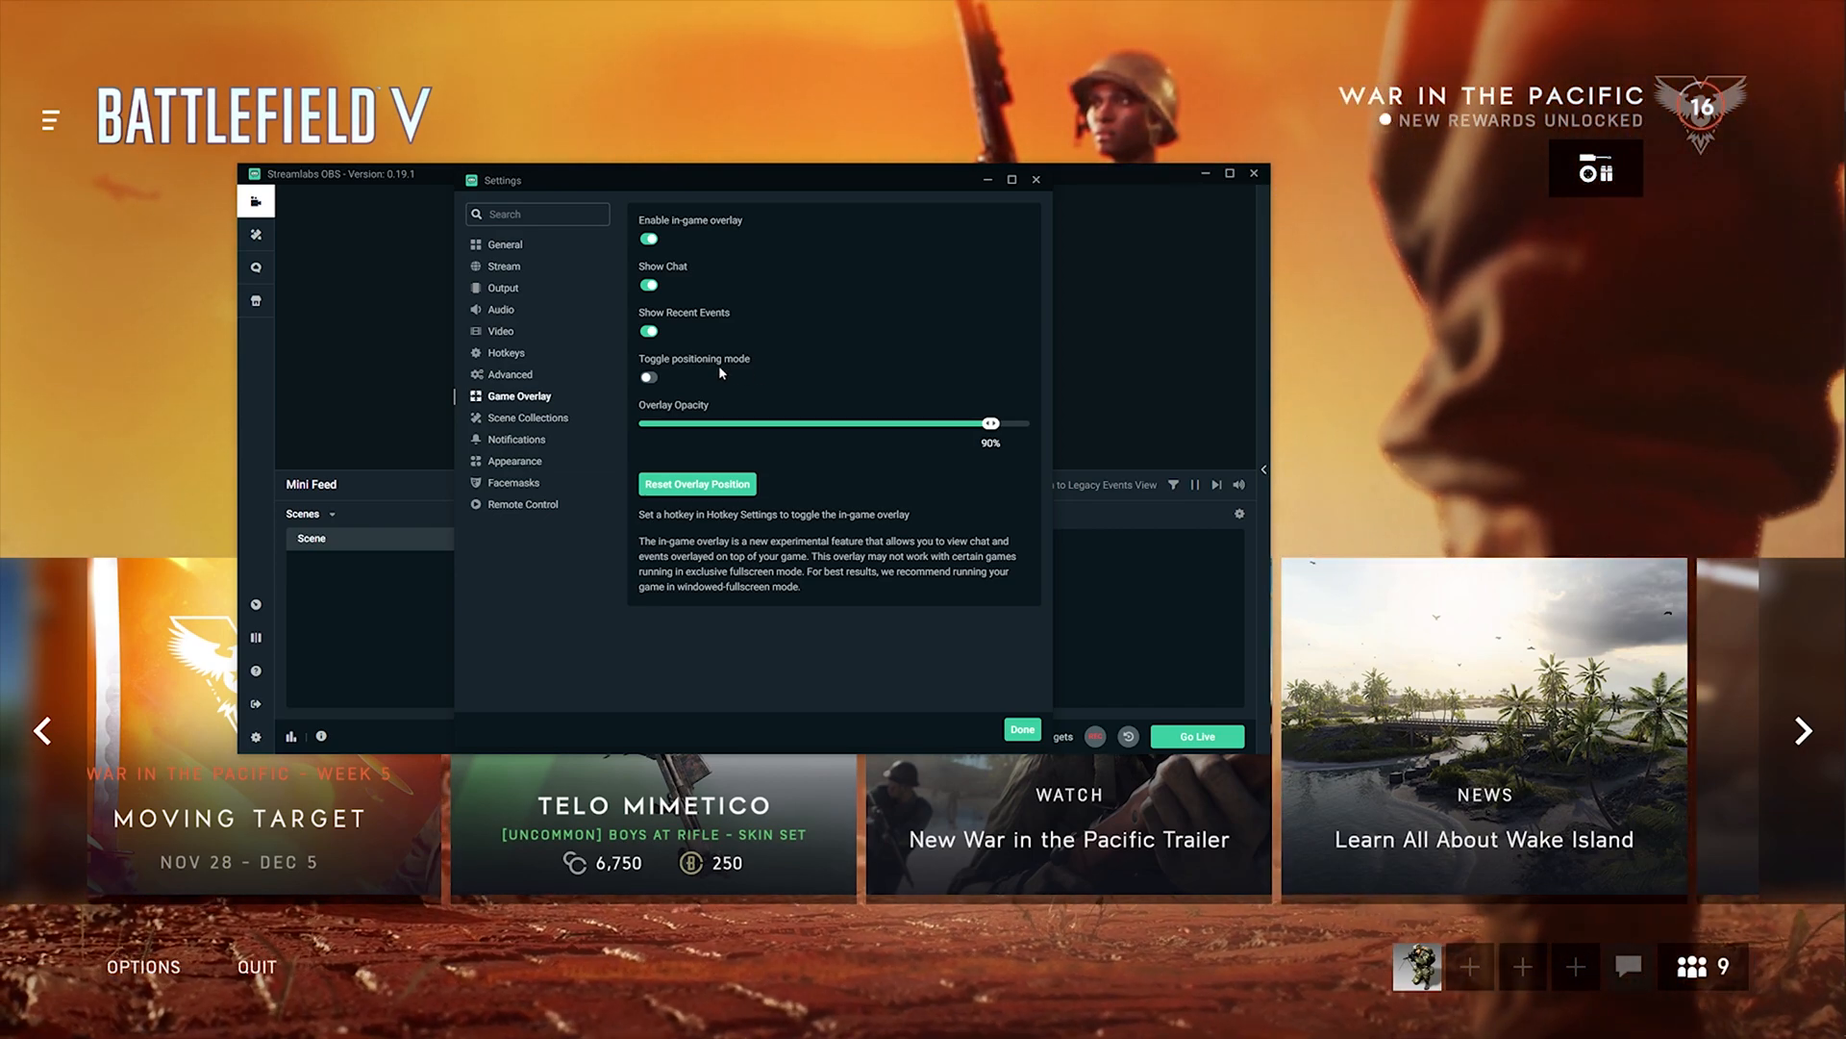
click(648, 377)
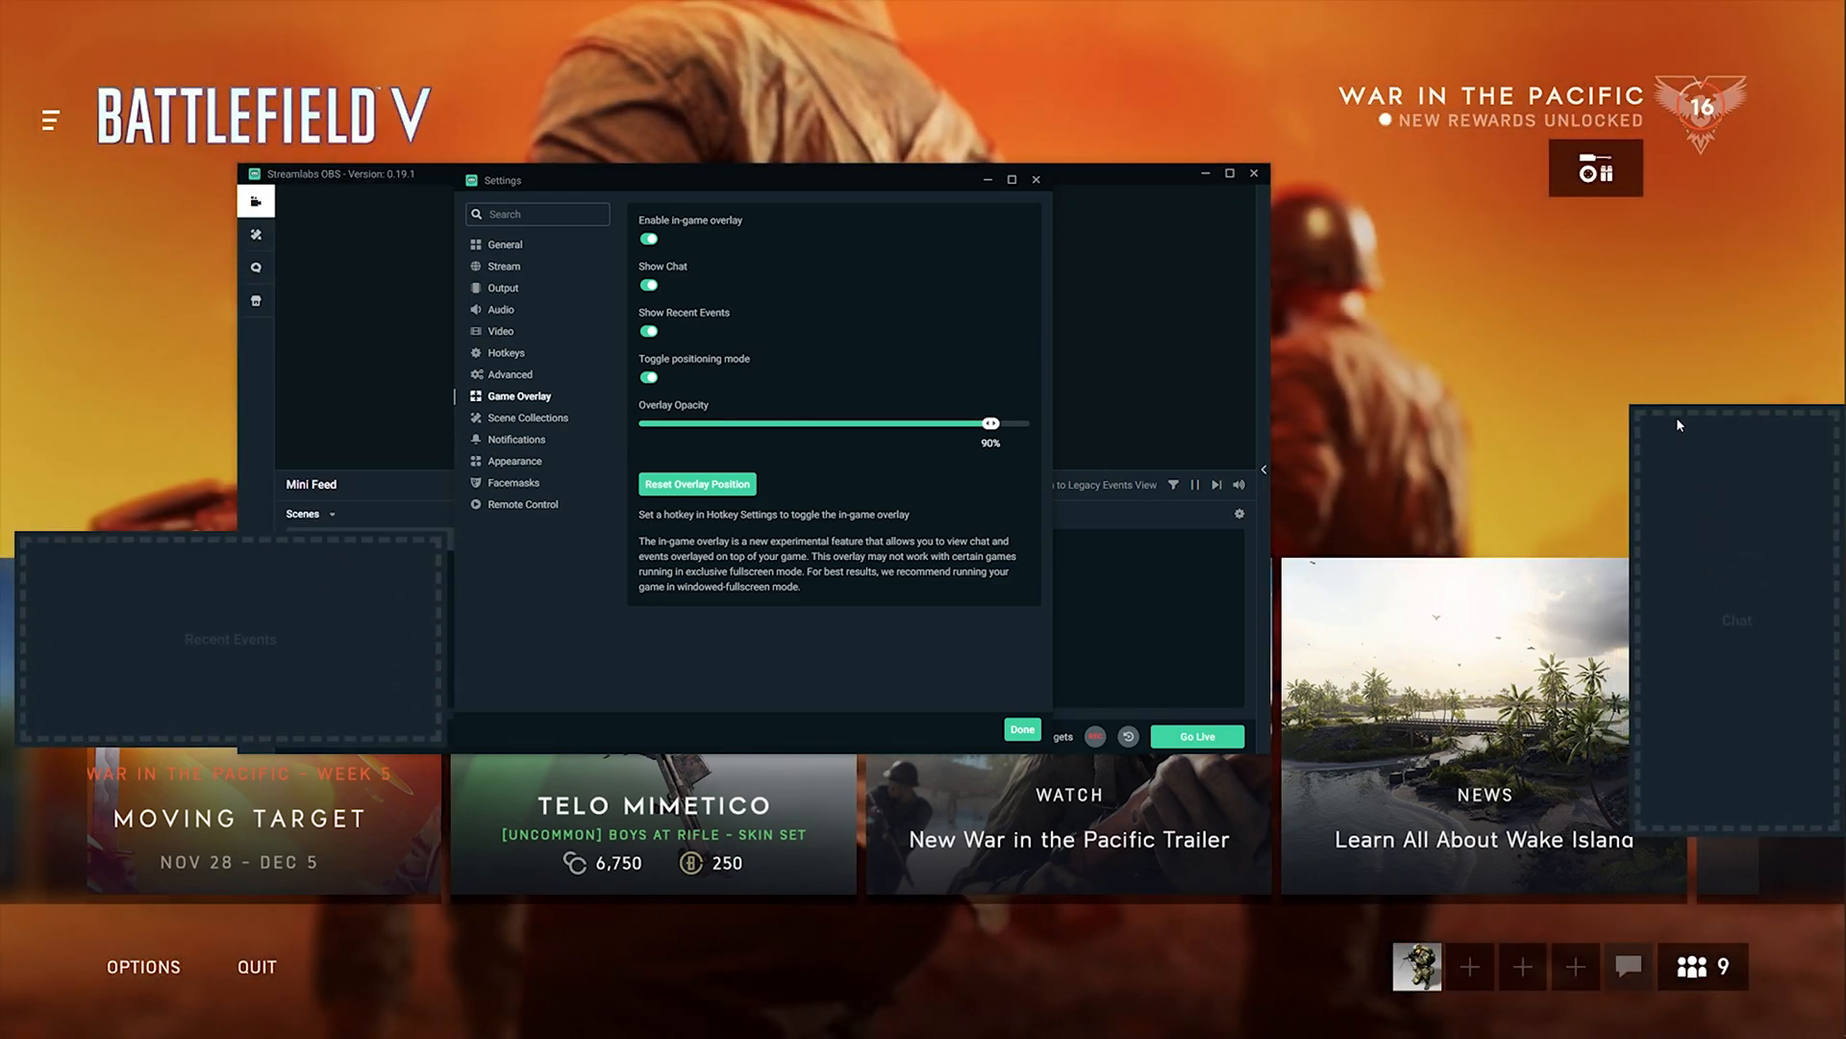
- Turn positioning mode off and lower Overlay Opacity to 80%
click(648, 377)
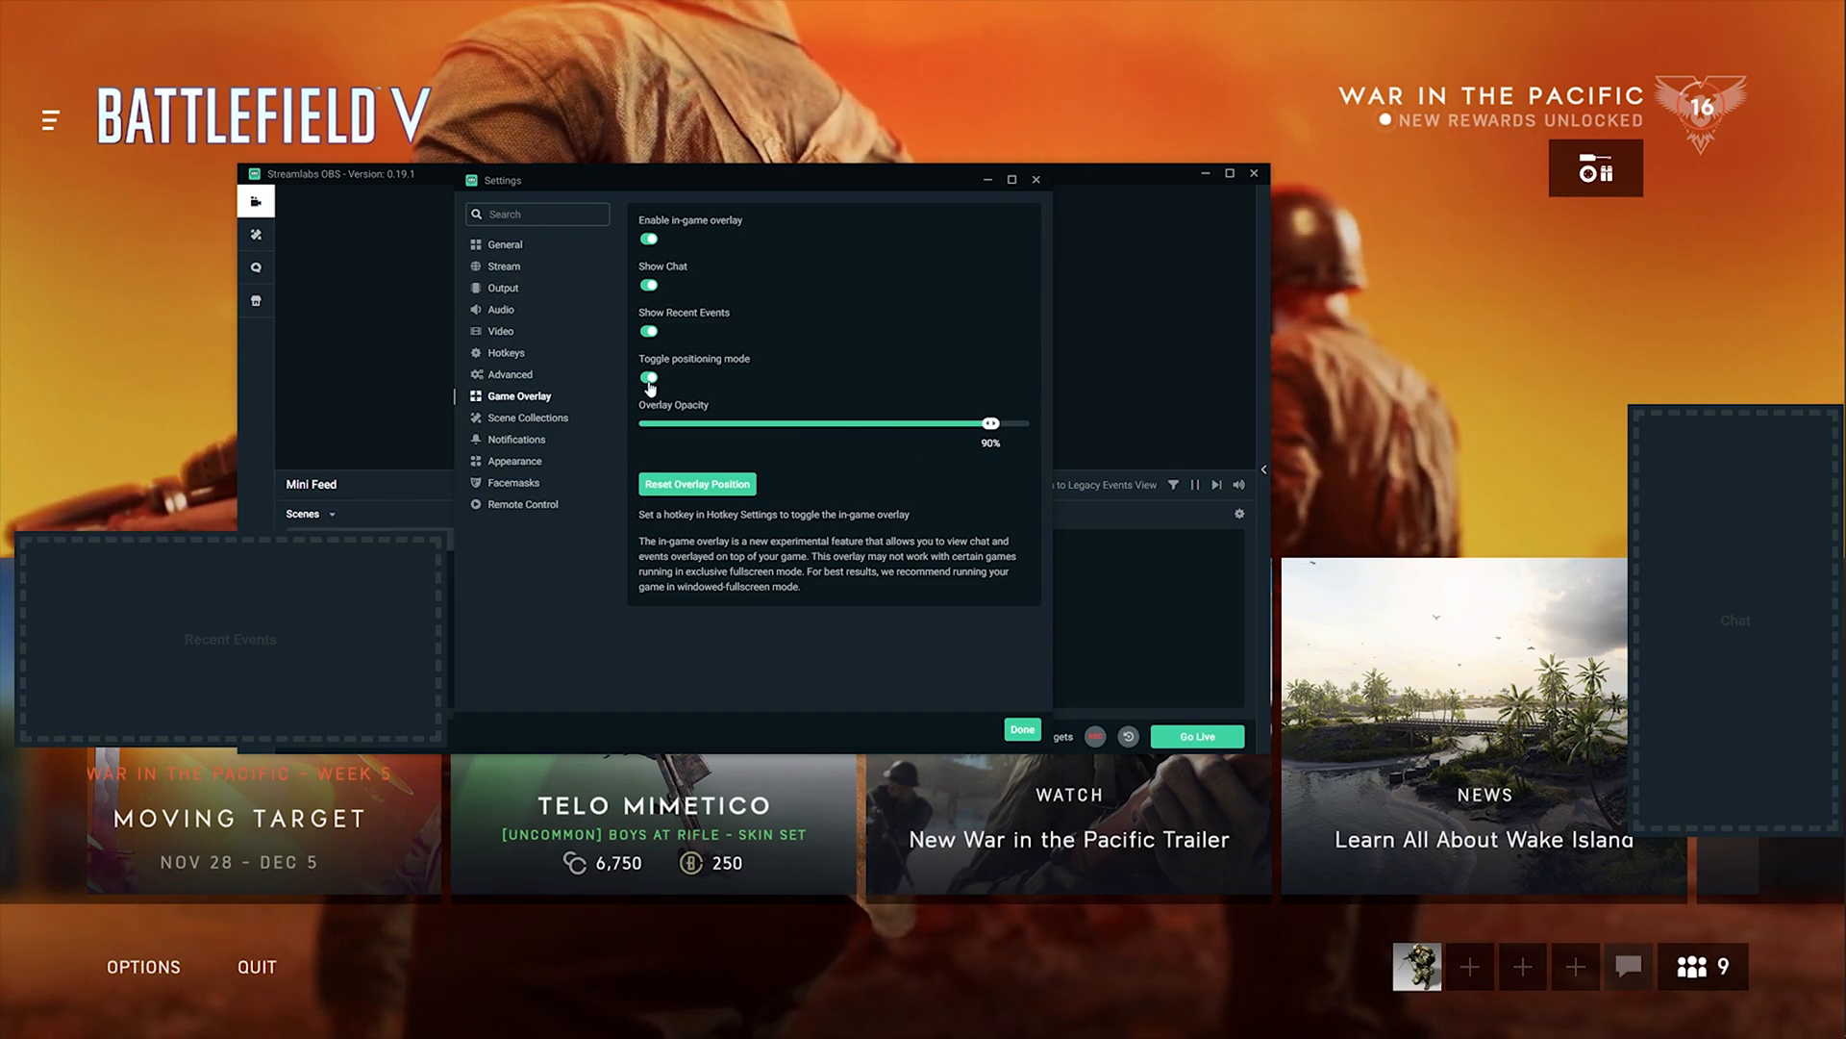
click(648, 377)
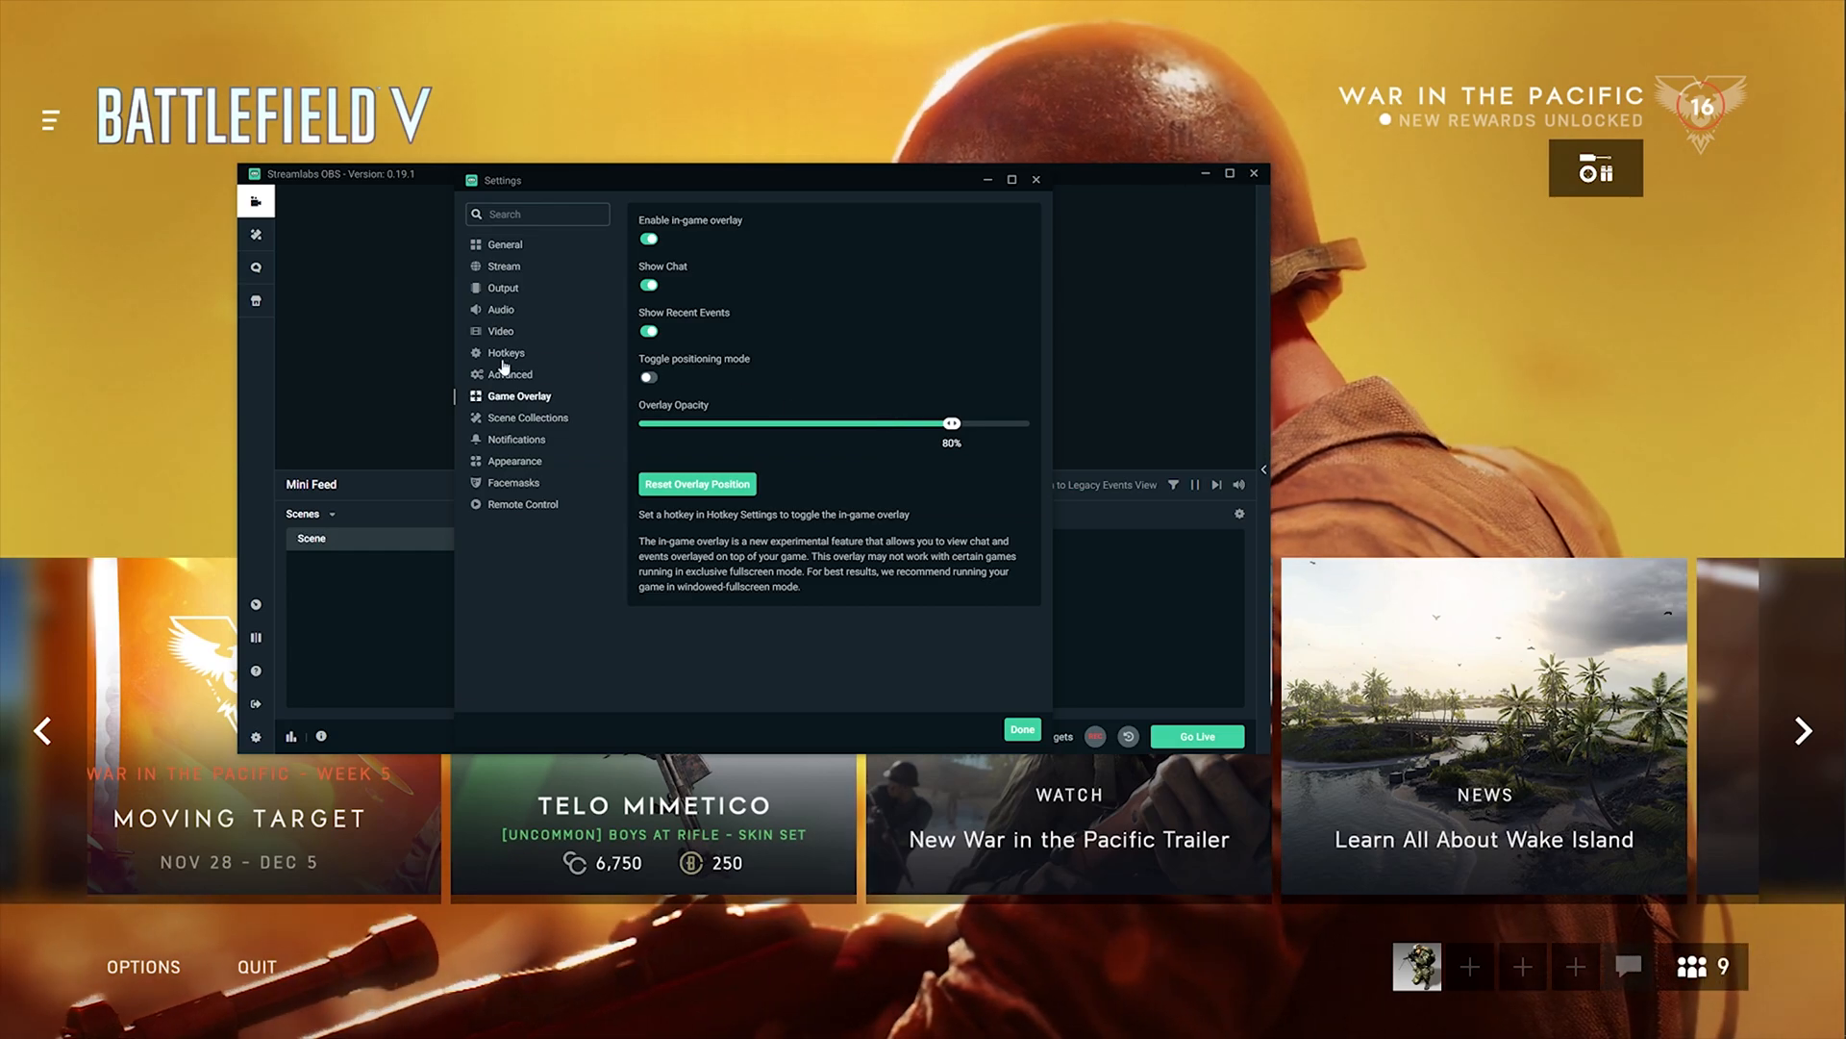
- Bind Numpad1 to Toggle in-game overlay and Numpad2 to positioning mode, then confirm with Done
click(506, 352)
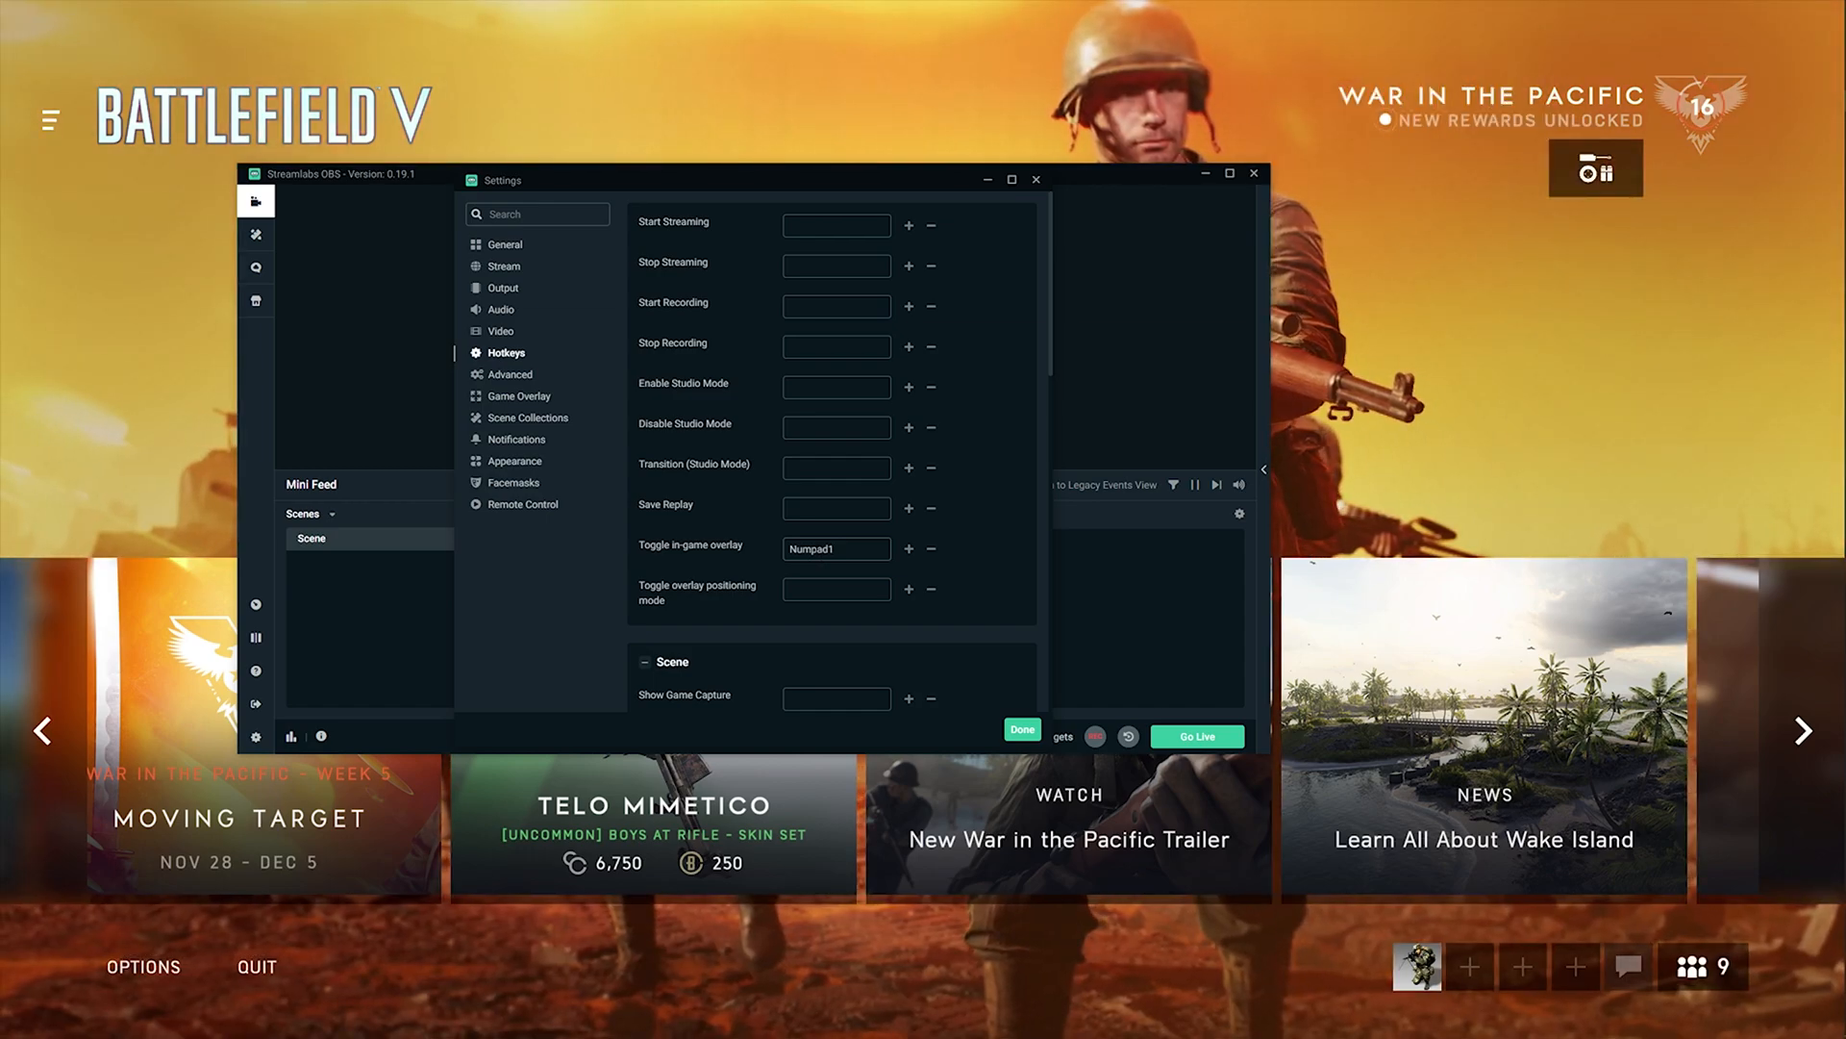
mouse_move(638, 600)
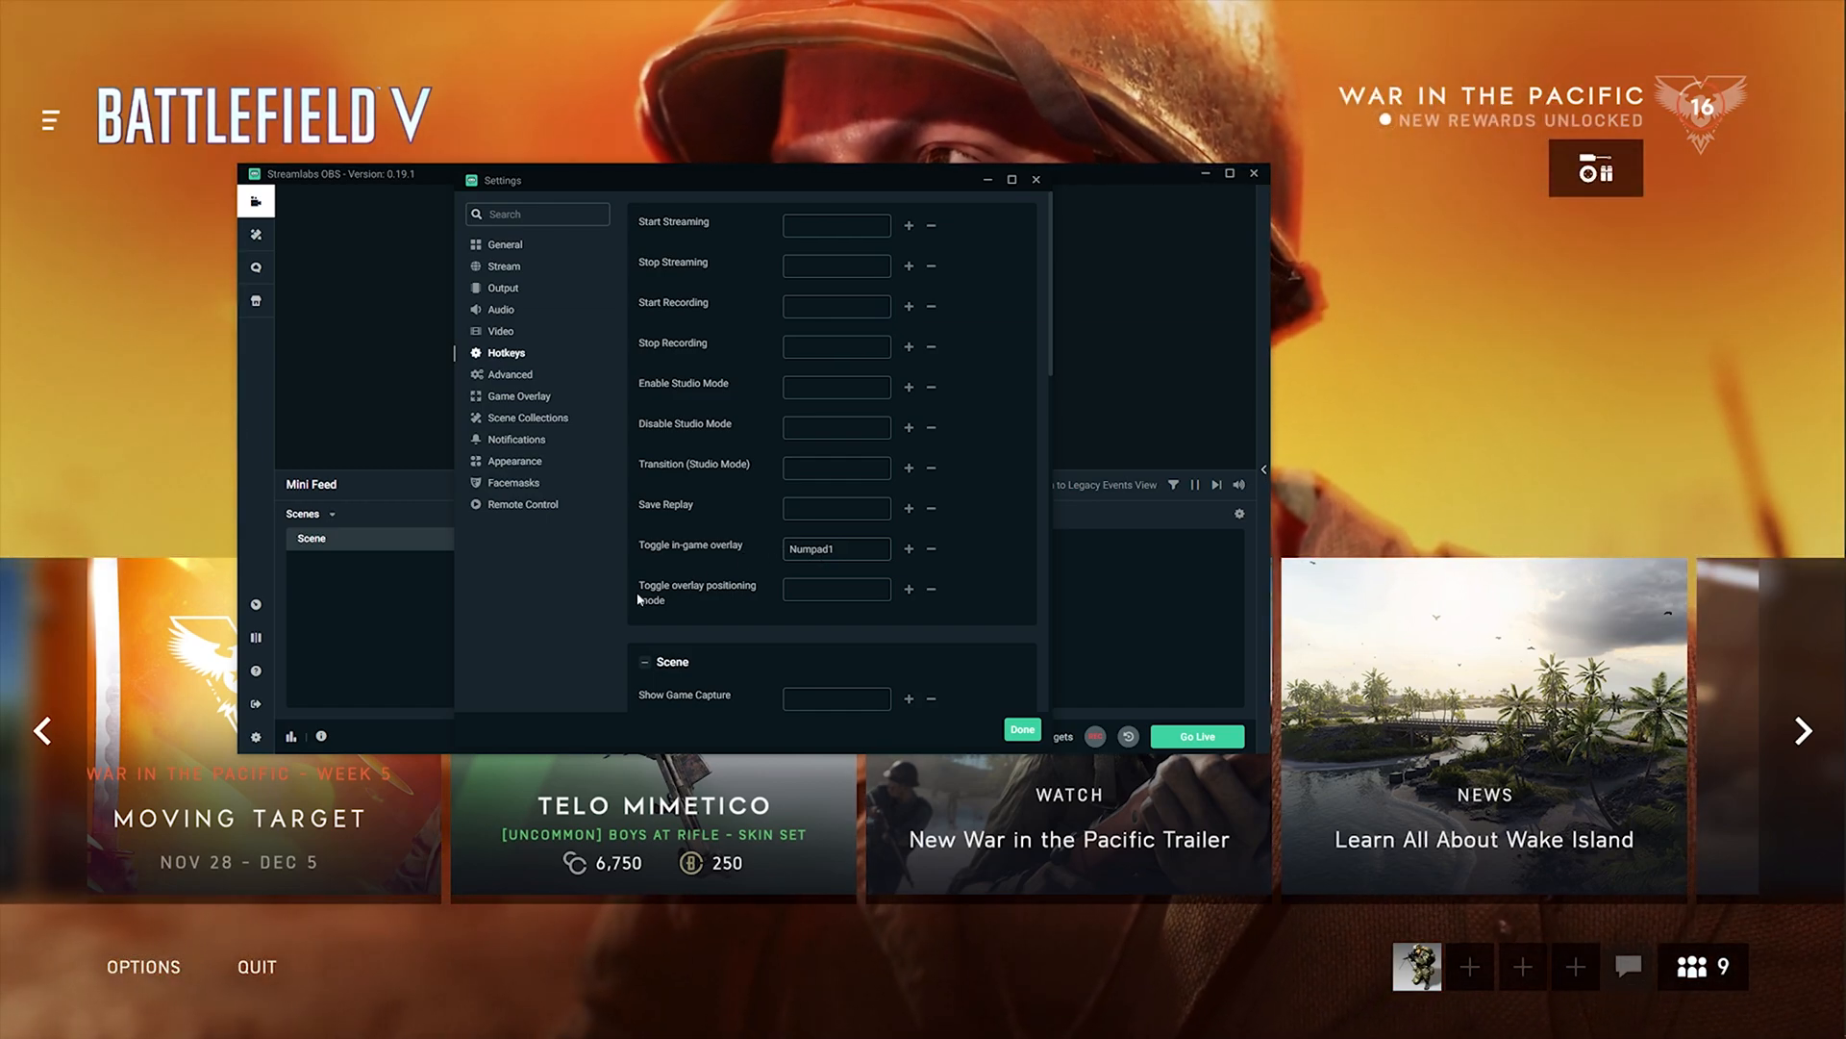
mouse_move(677, 612)
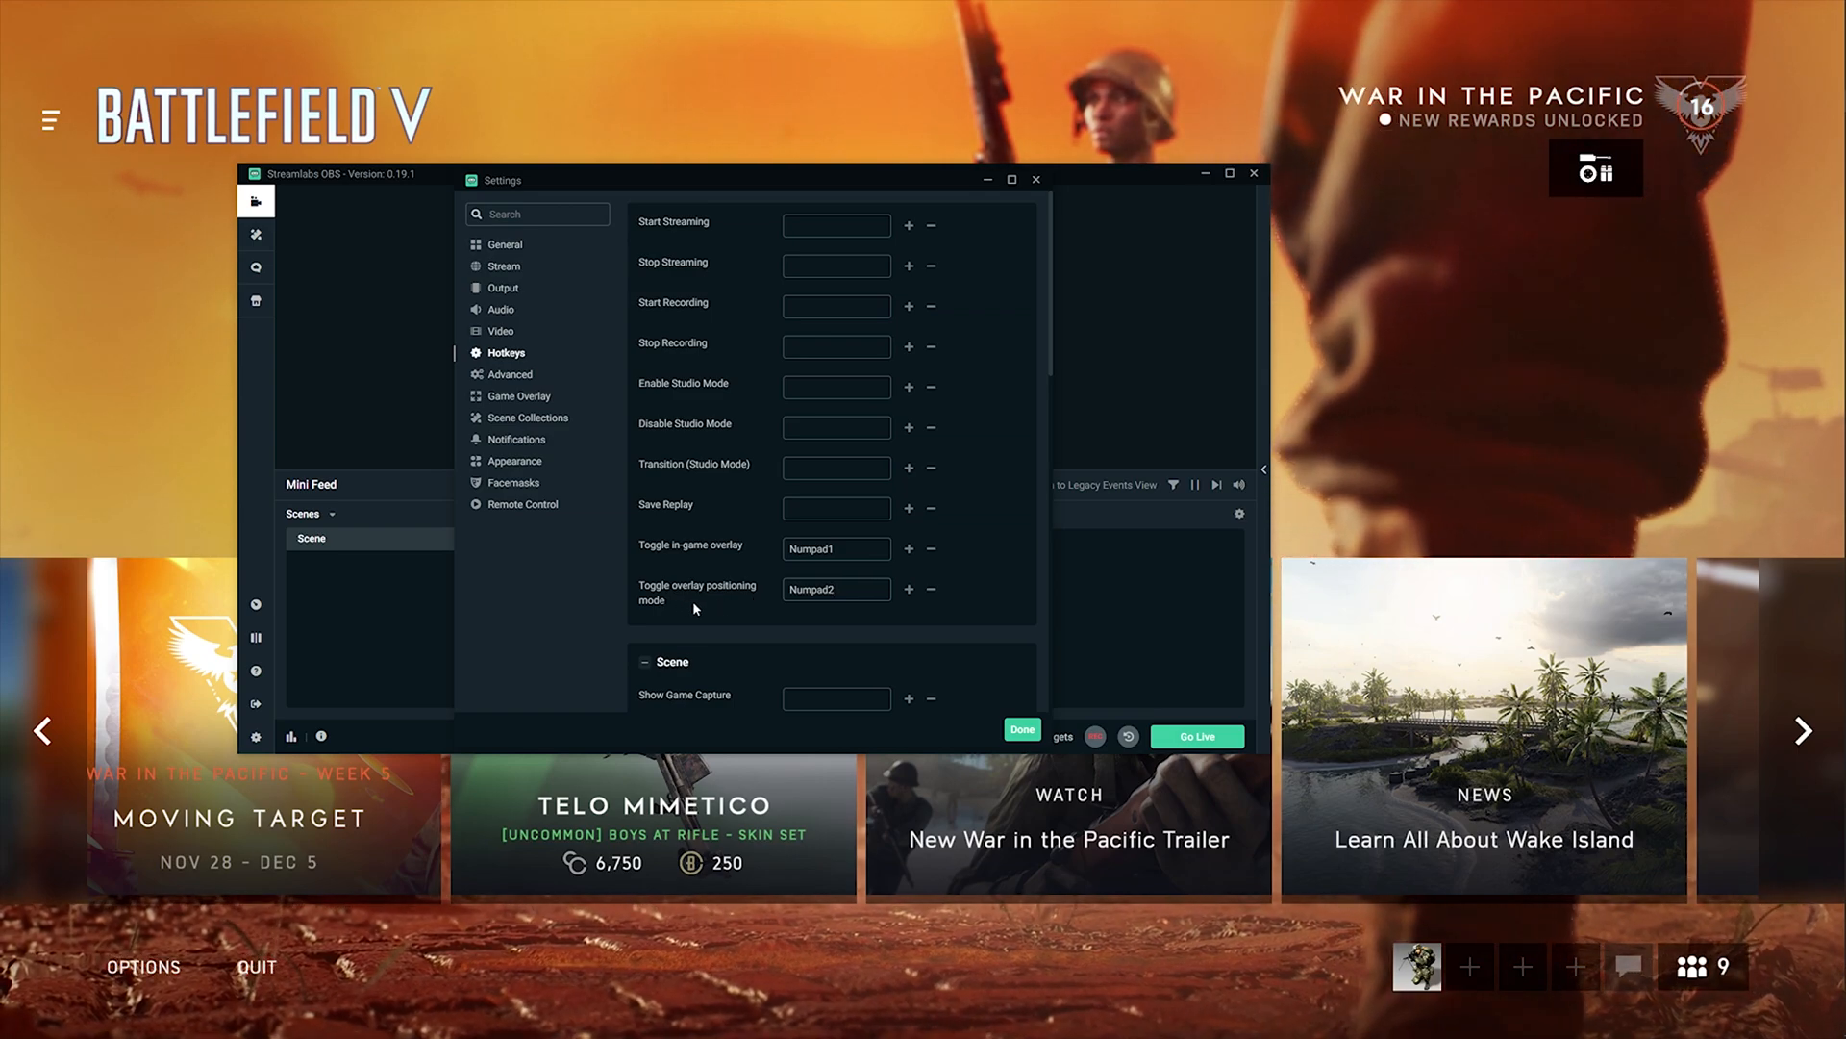
click(1020, 731)
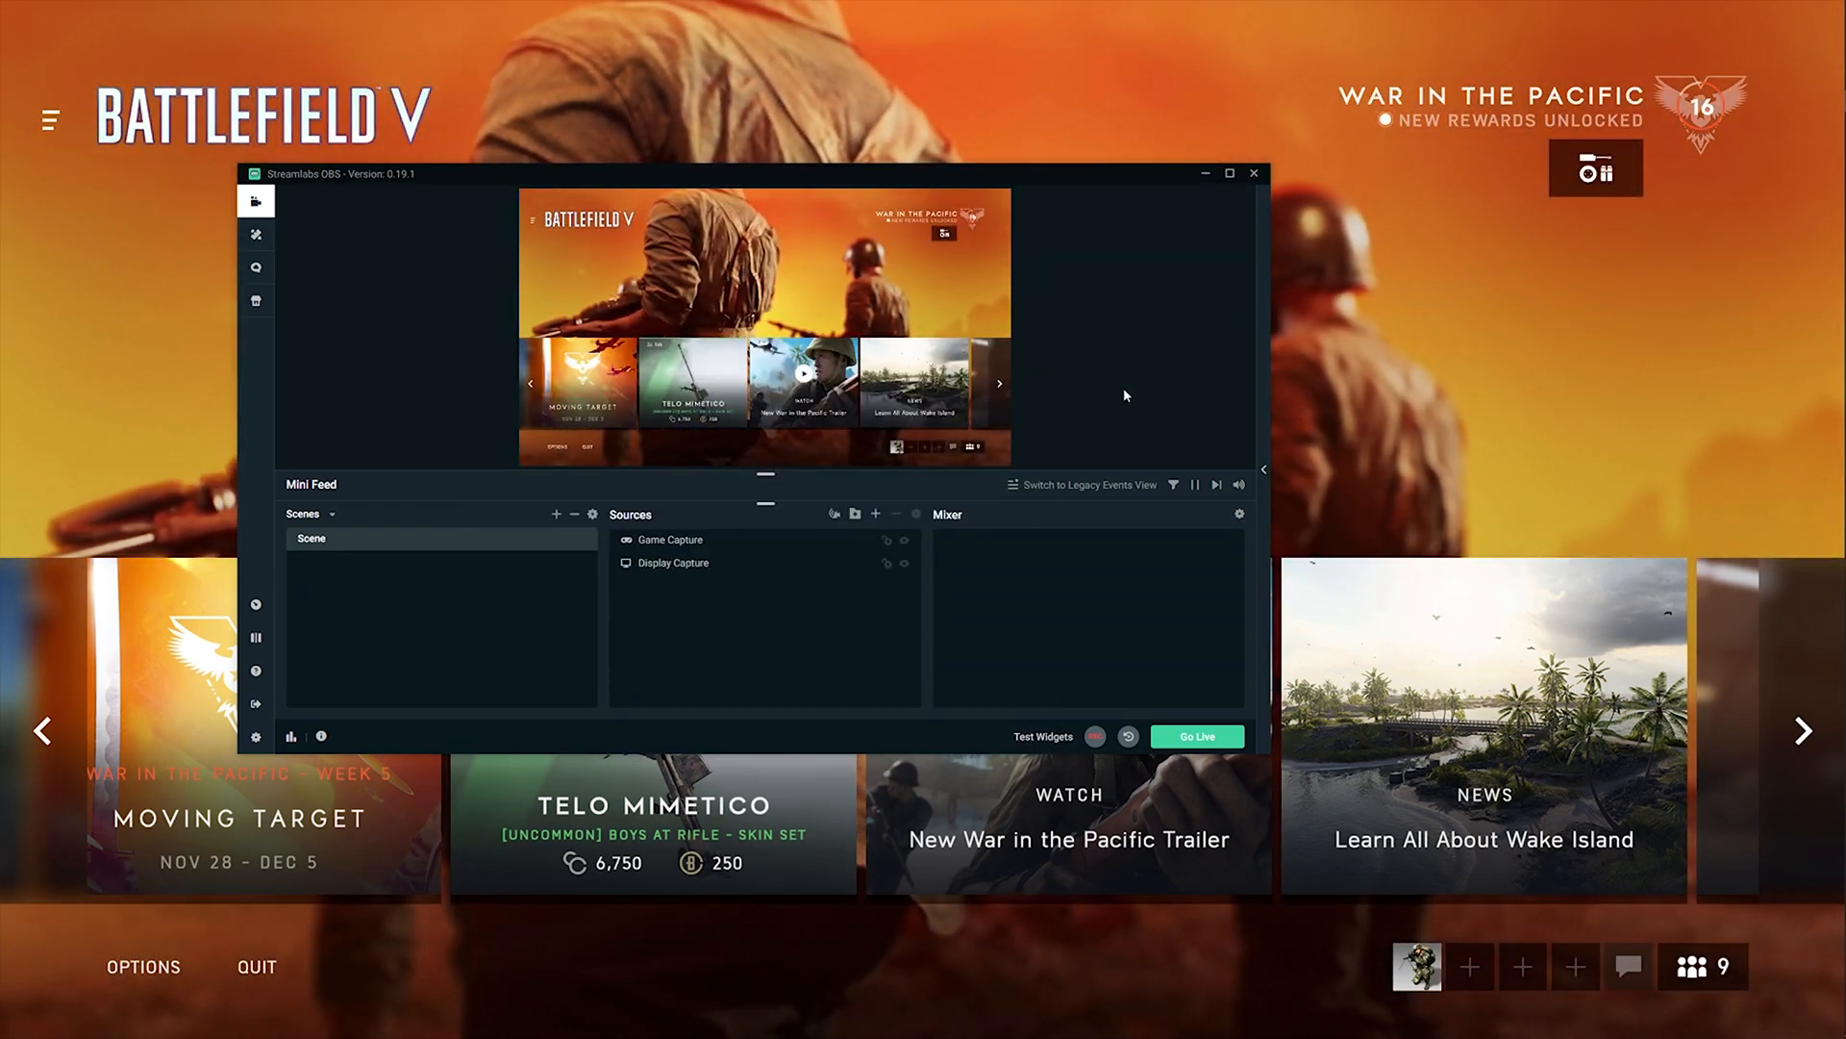
- Show the overlay over Battlefield V with Numpad1/Numpad2 and drag both panels to the top right
click(1254, 173)
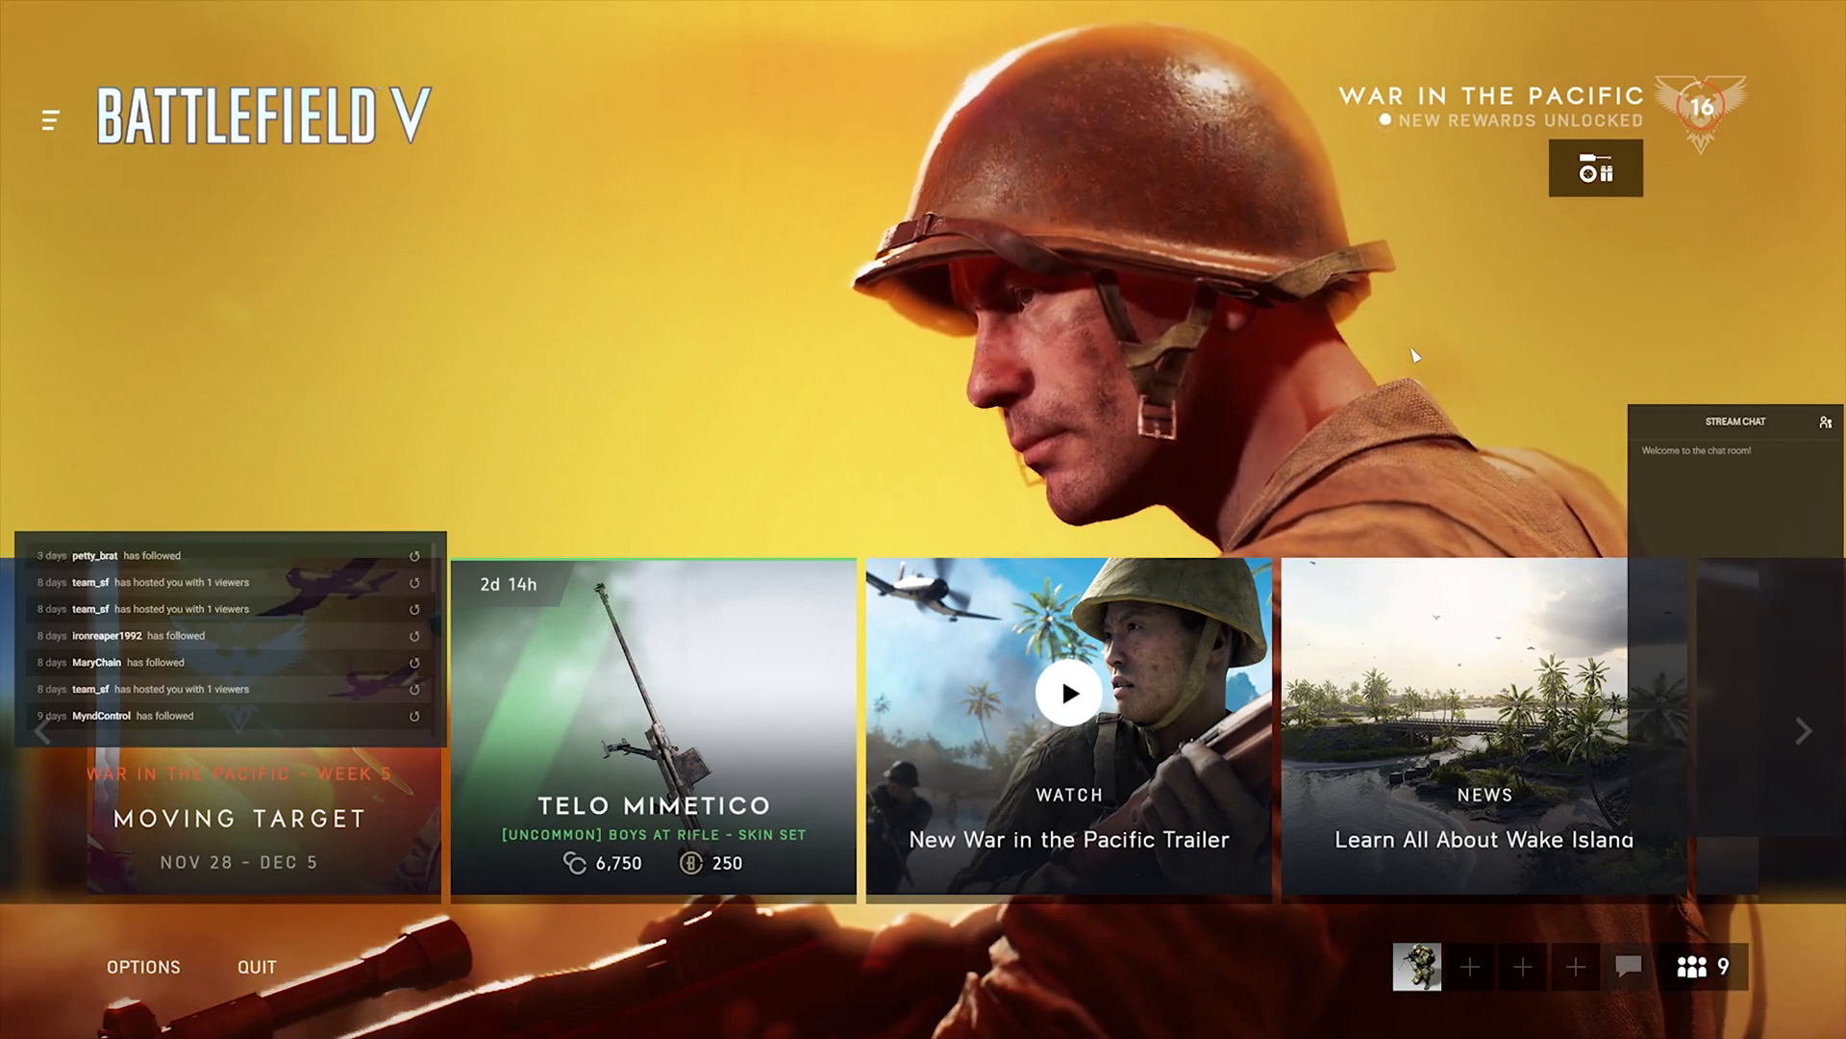
click(1806, 731)
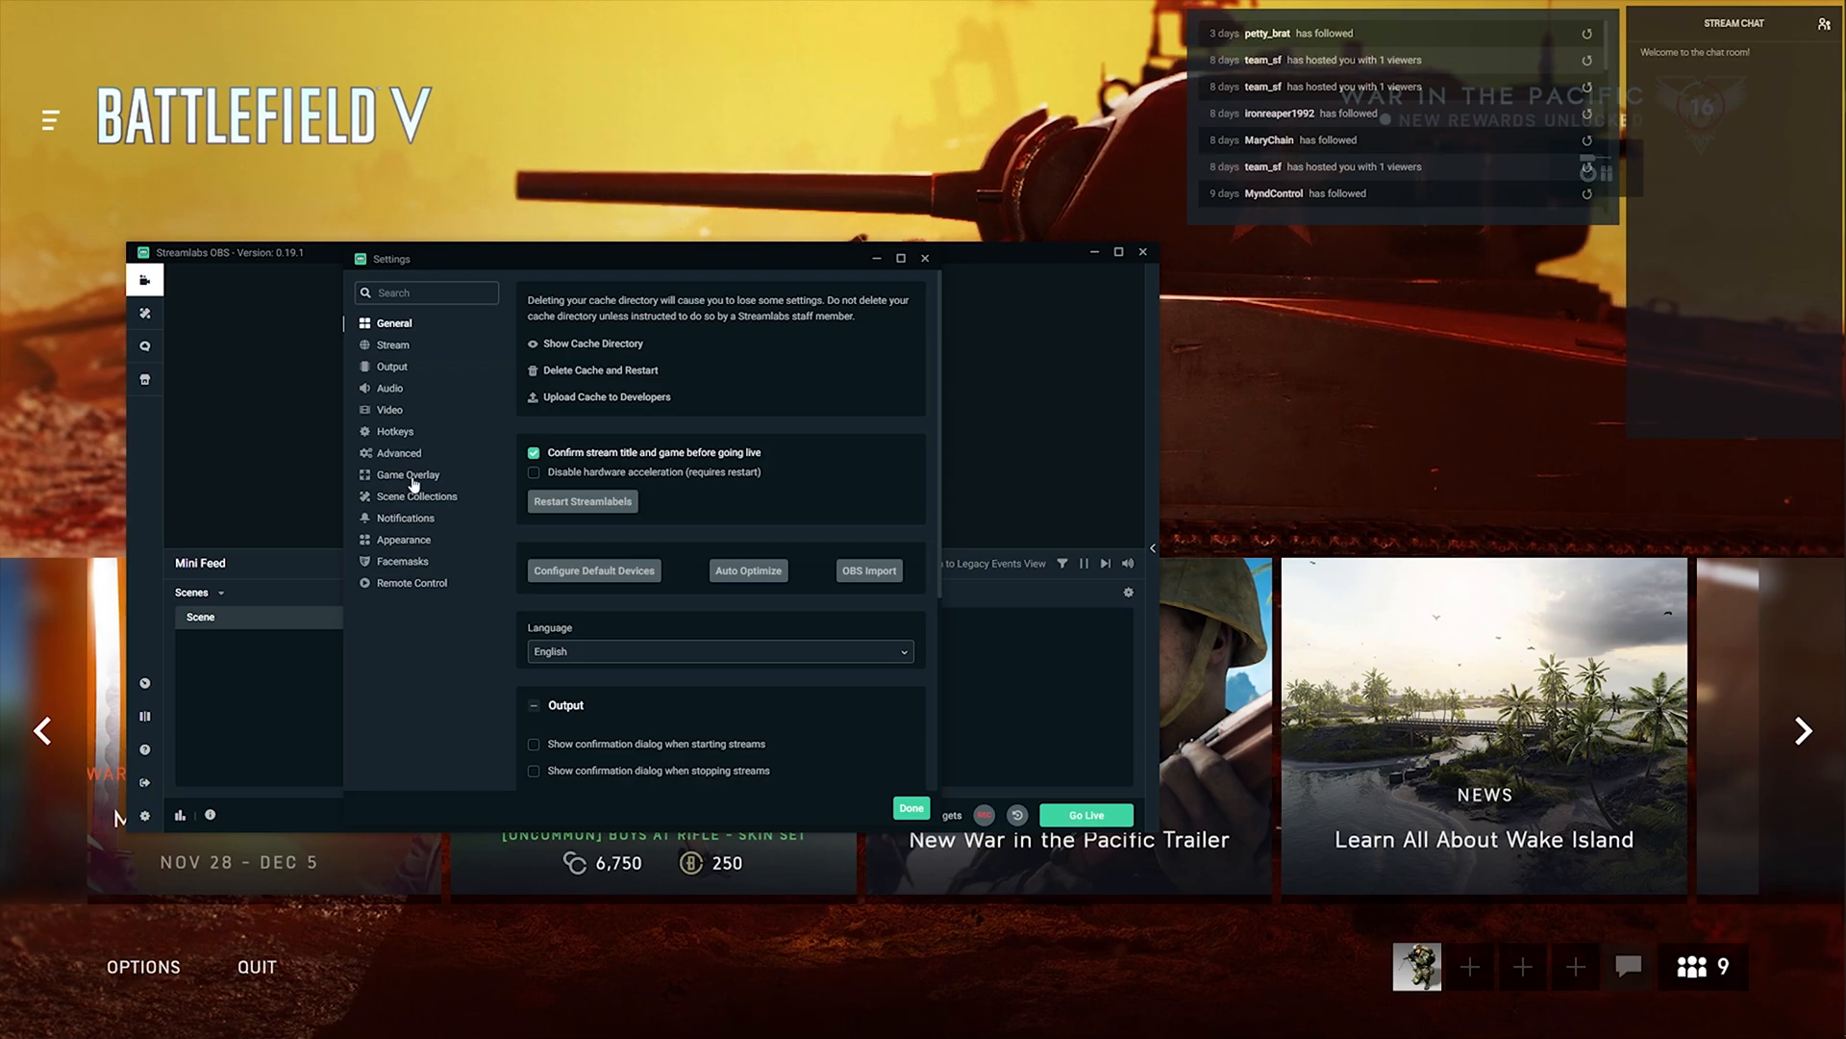
- Raise Overlay Opacity to 100% on the Game Overlay page and close settings with Done
click(406, 473)
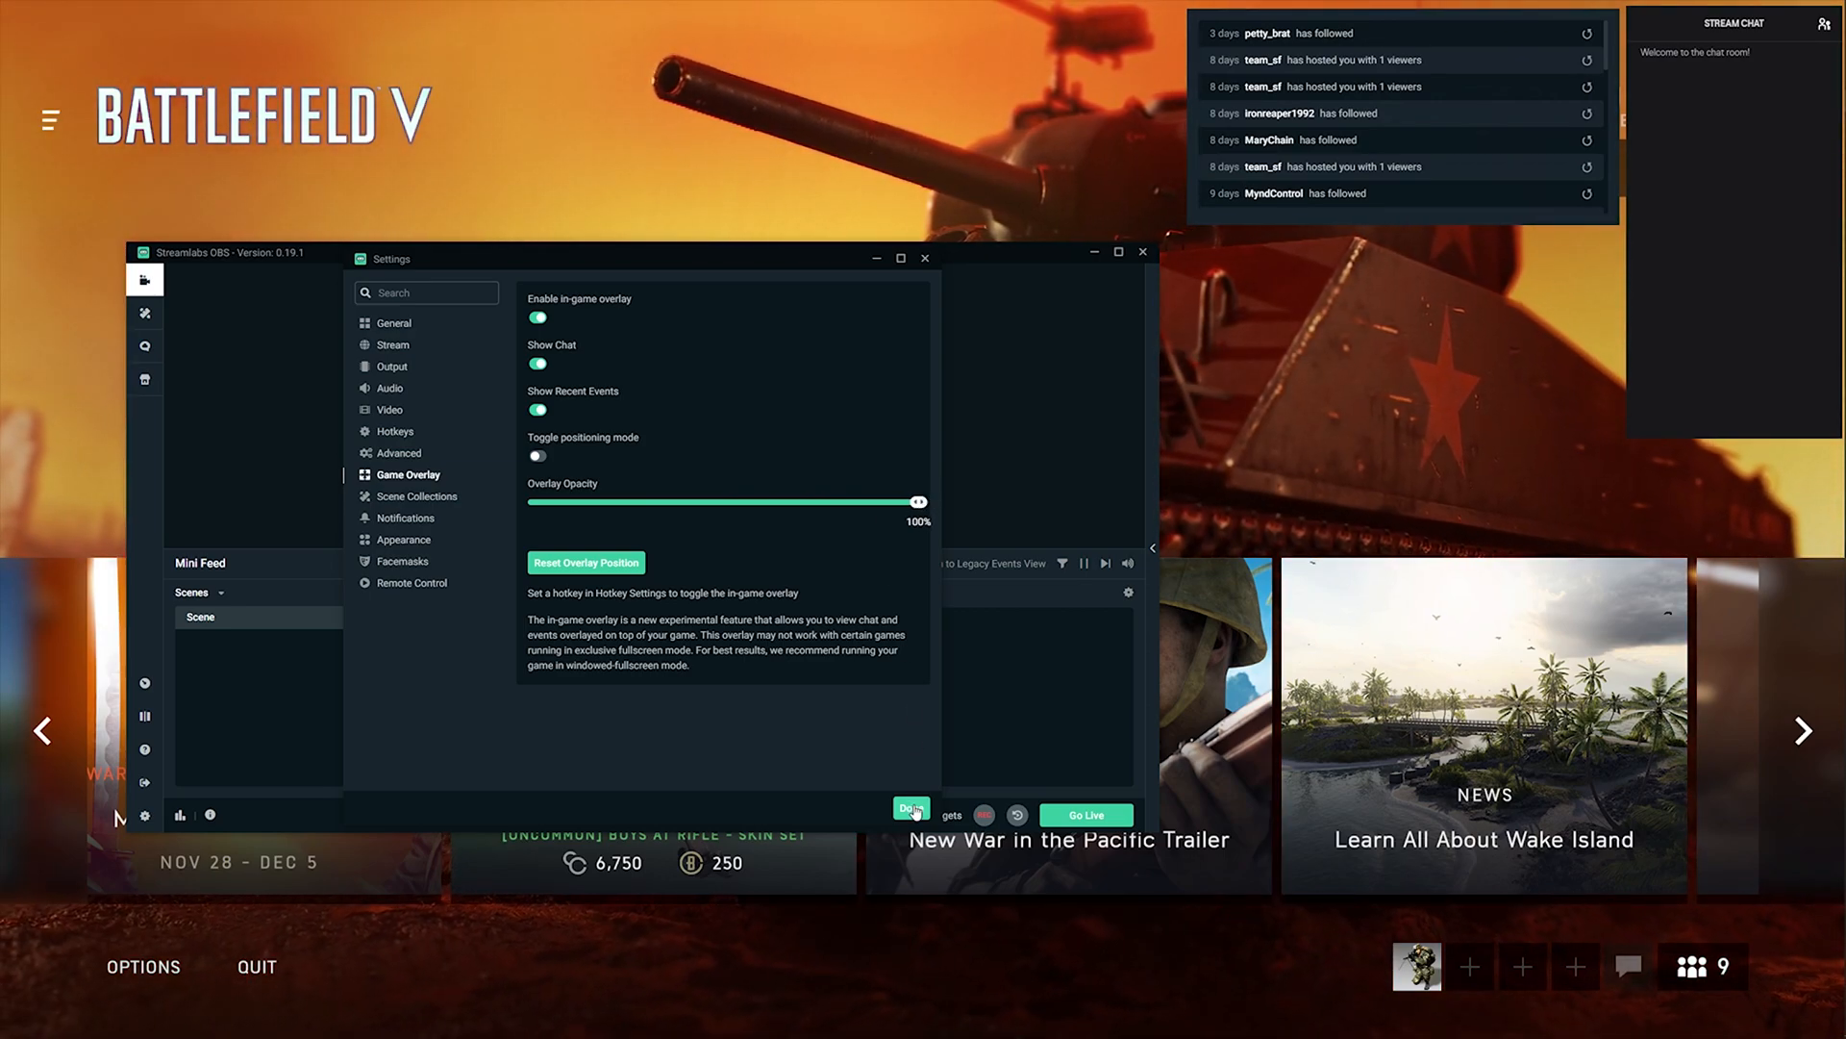
click(925, 257)
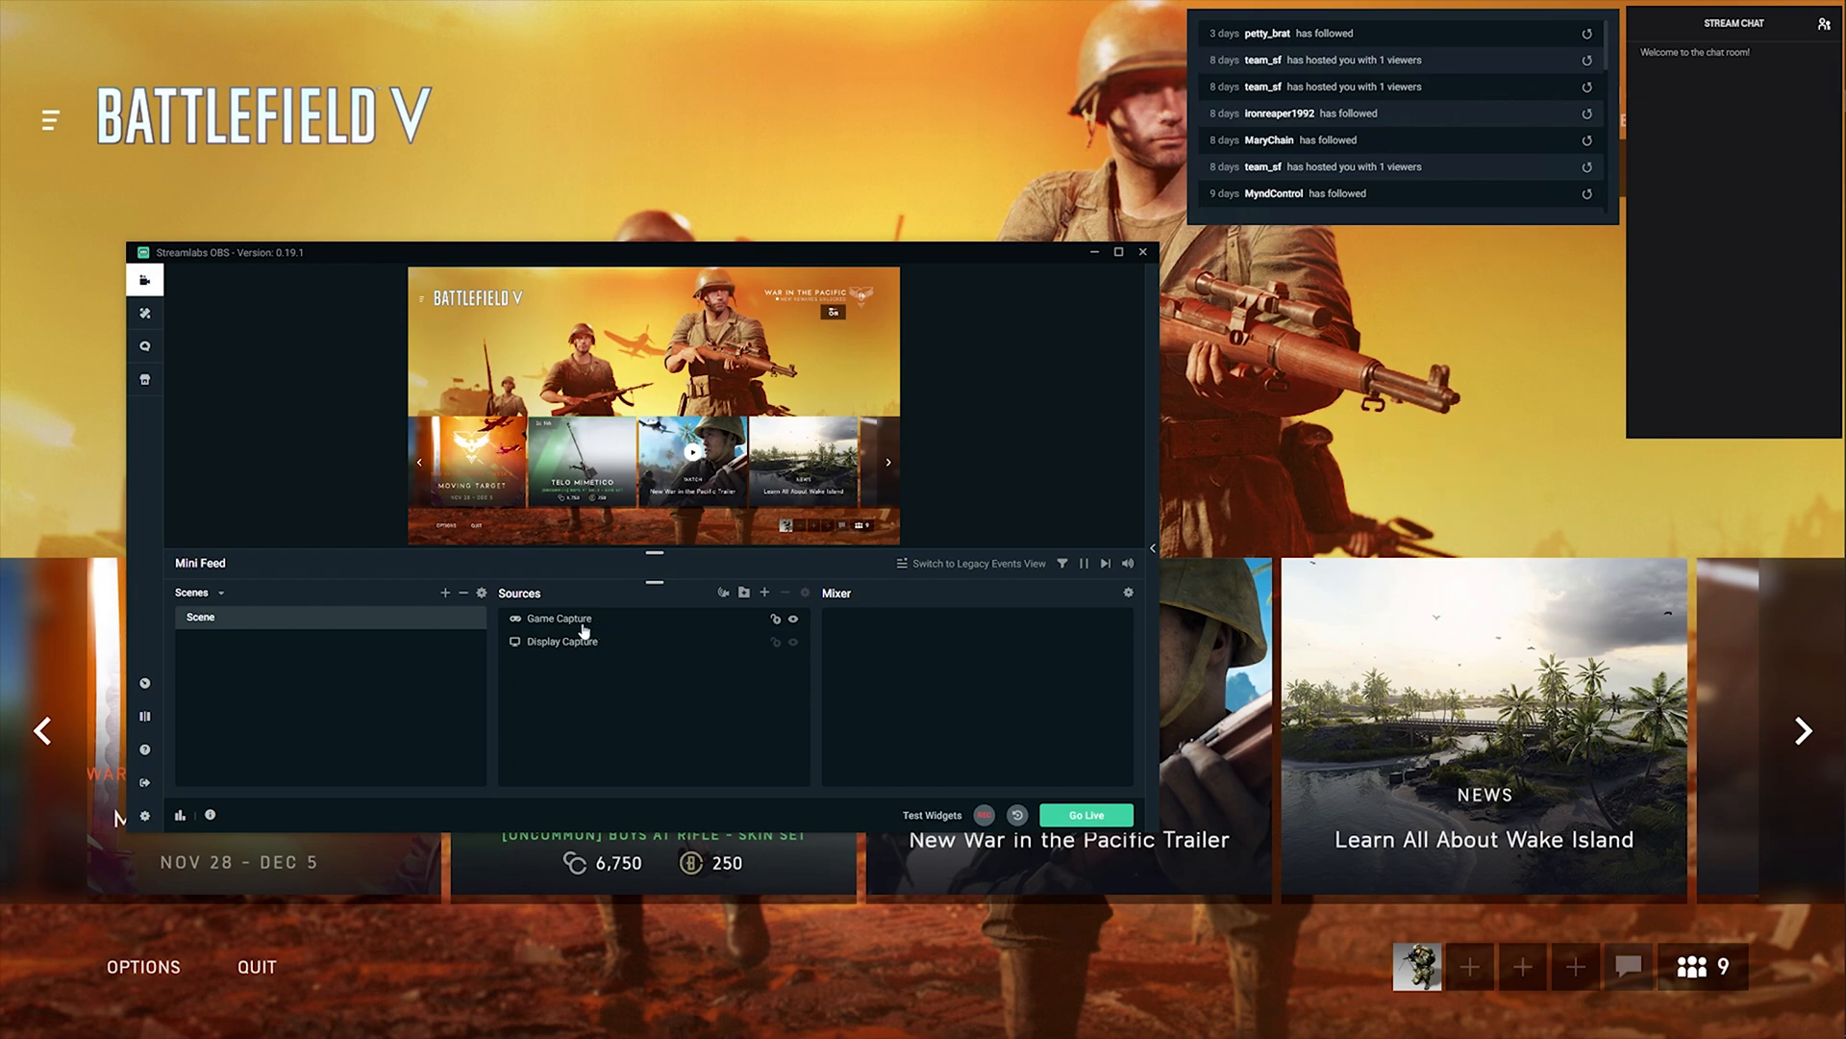
- Switch the preview from the Game Capture source to the Display Capture source
click(558, 617)
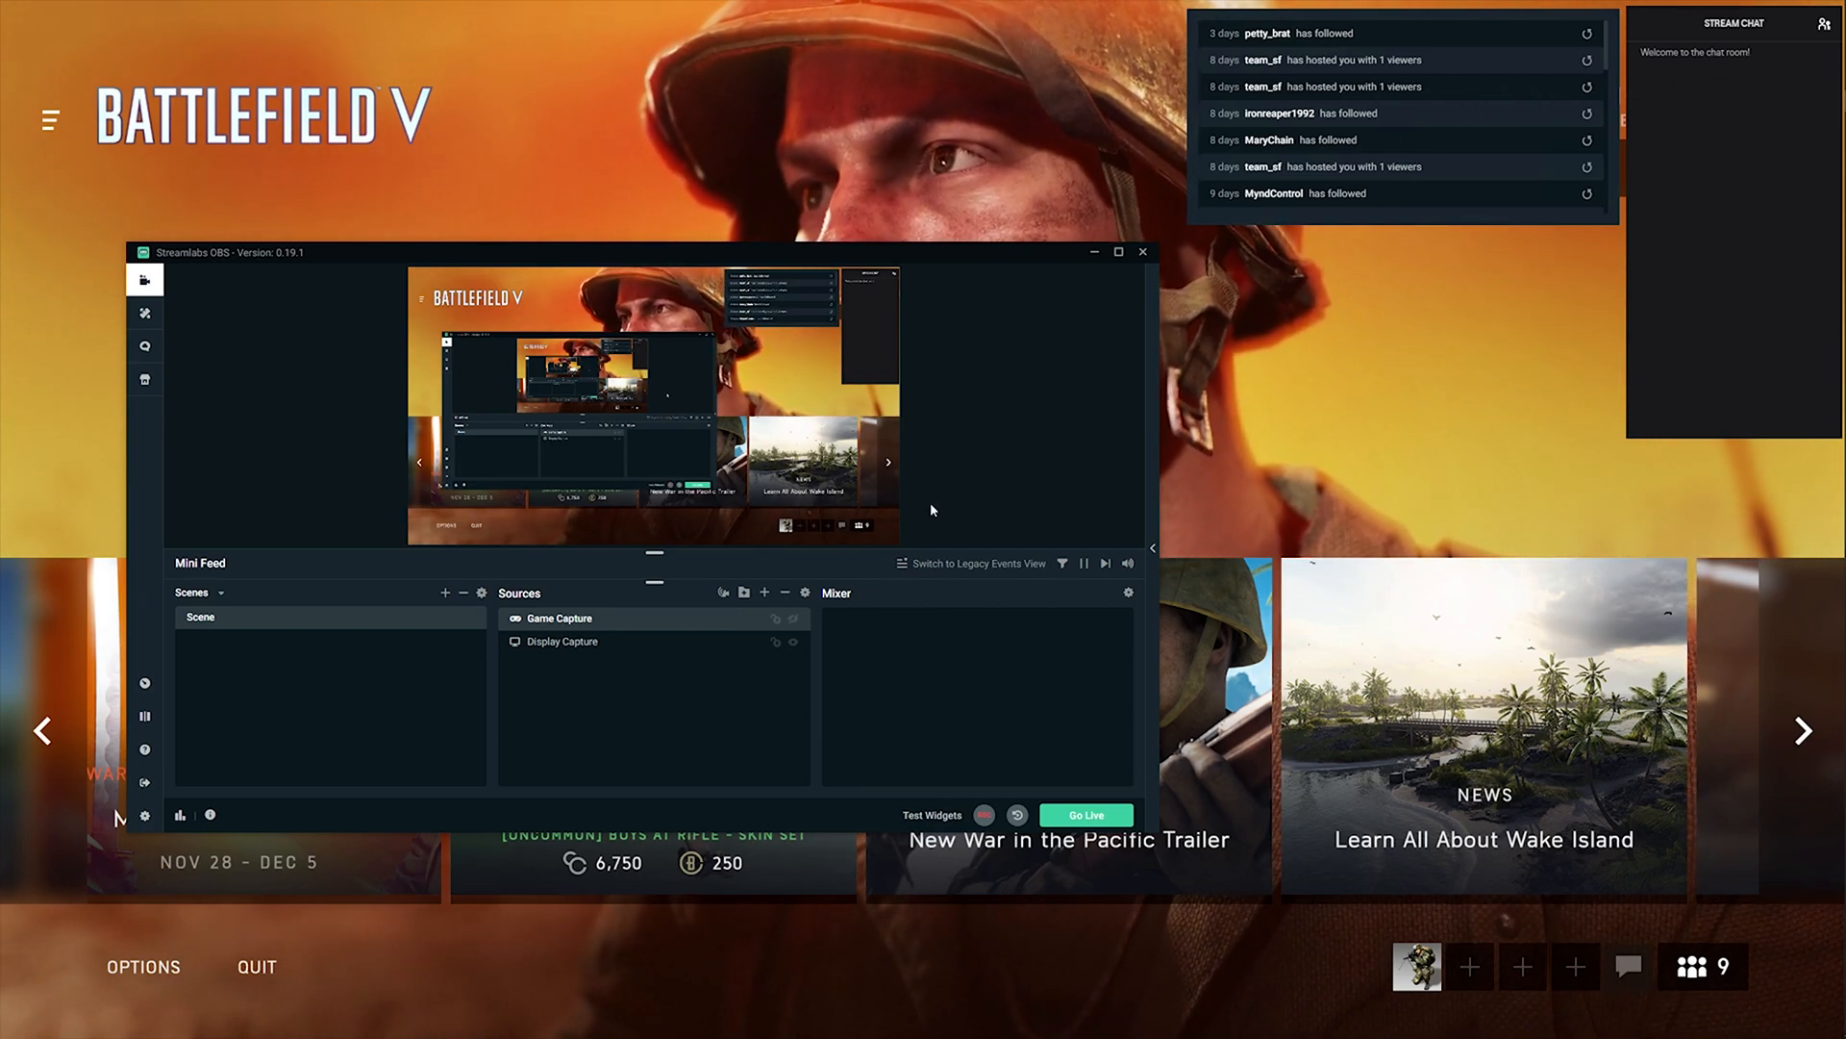
click(561, 643)
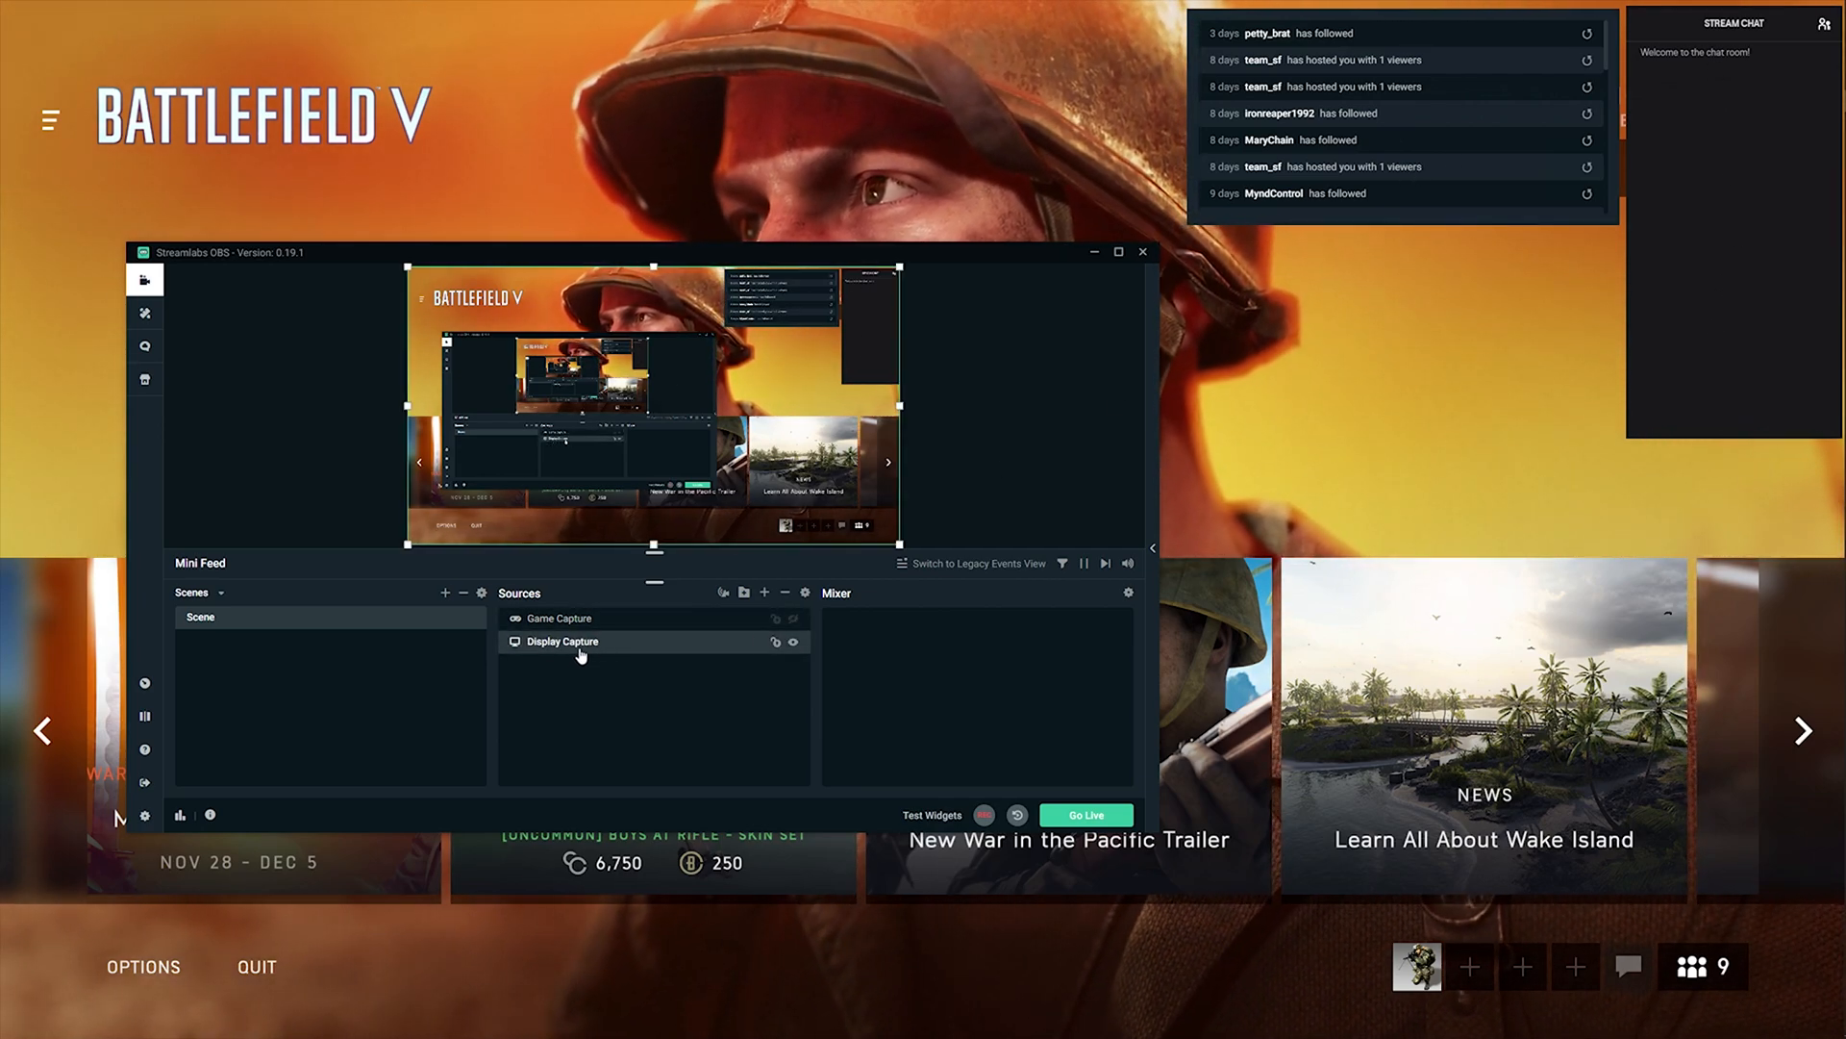
mouse_move(757, 654)
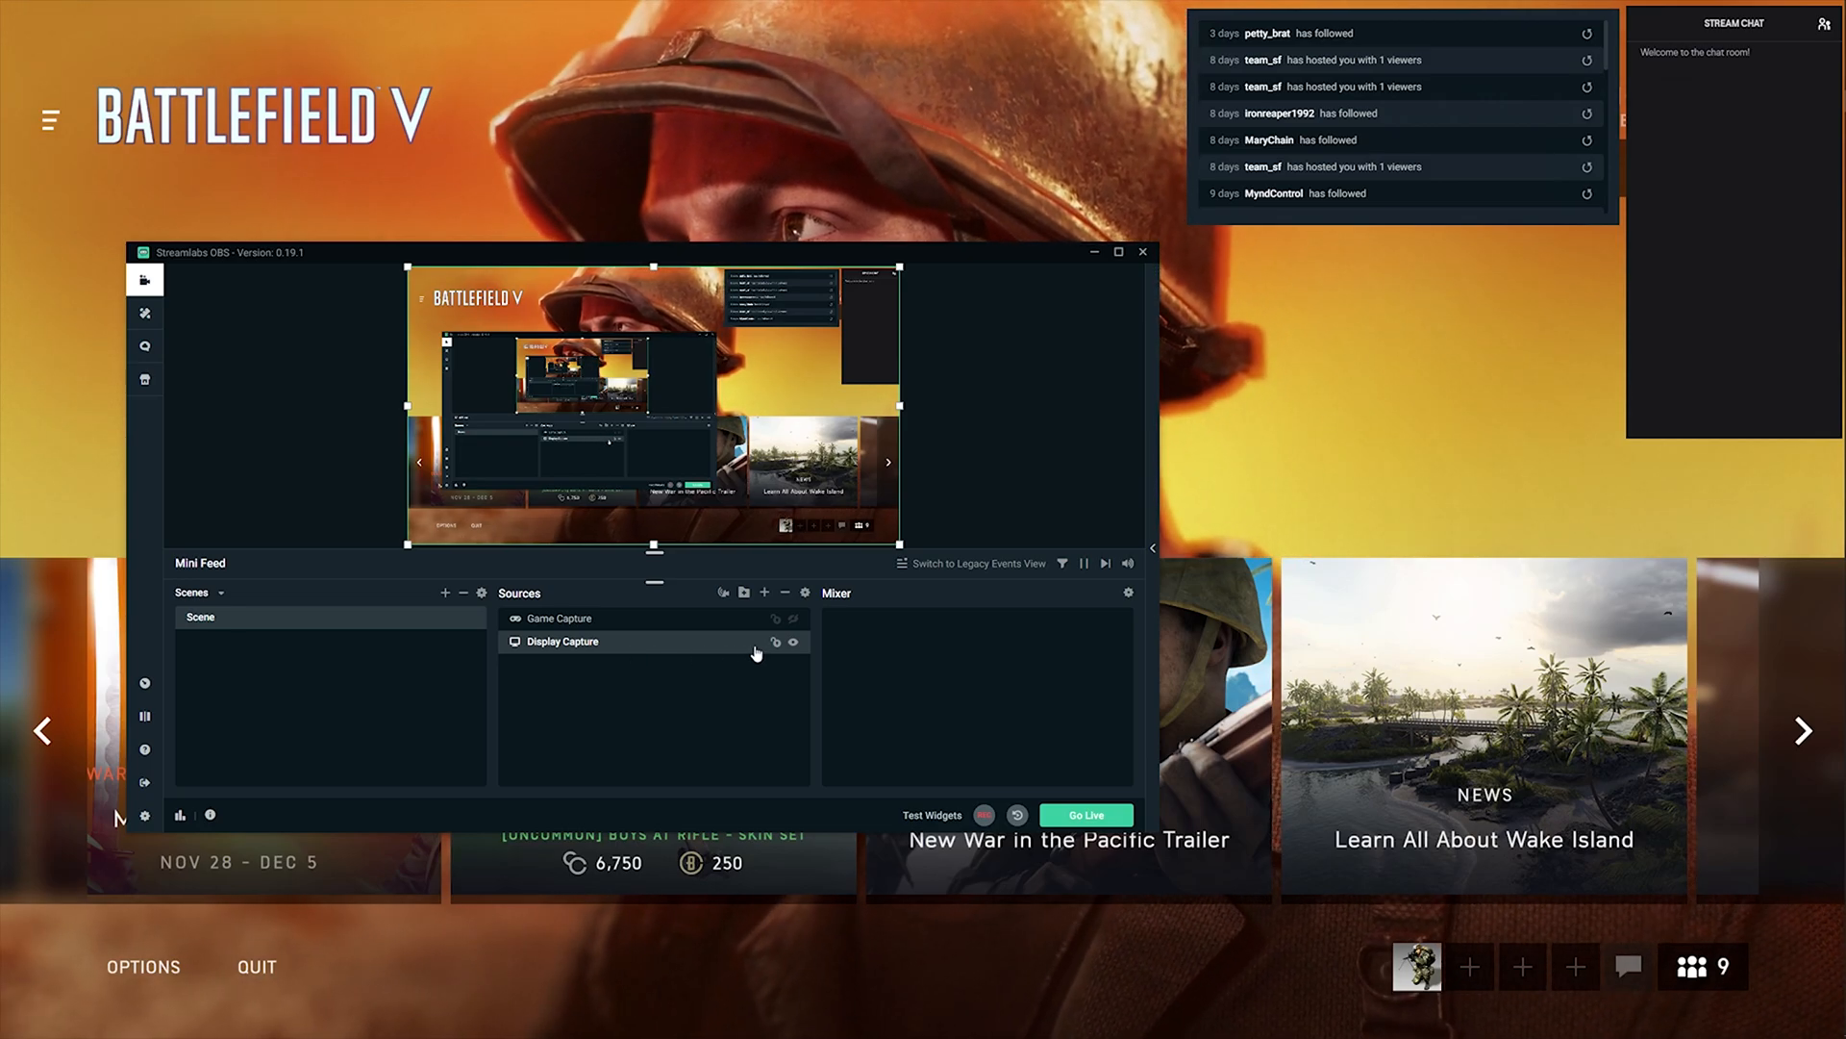